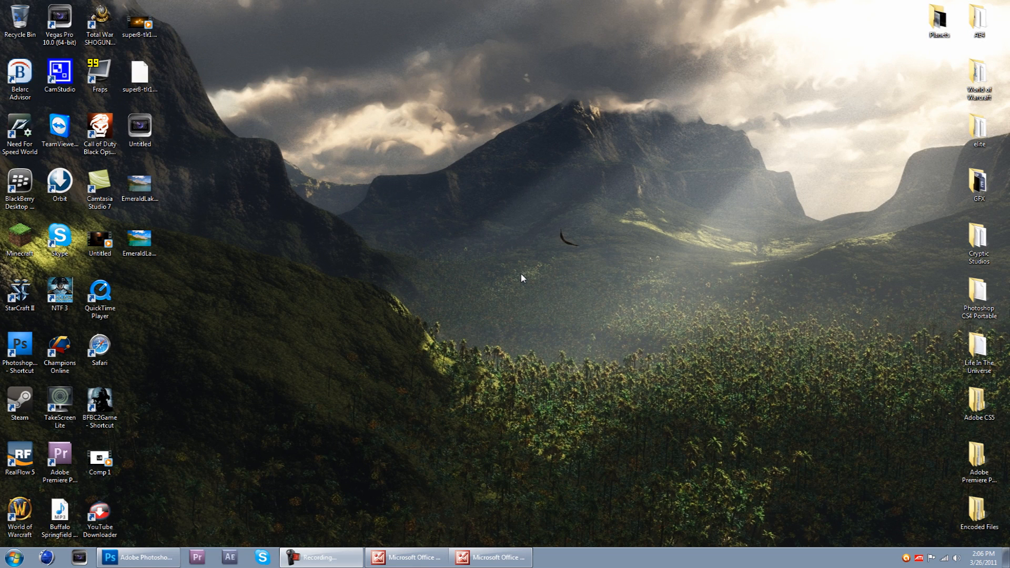
pyautogui.moveTo(289, 185)
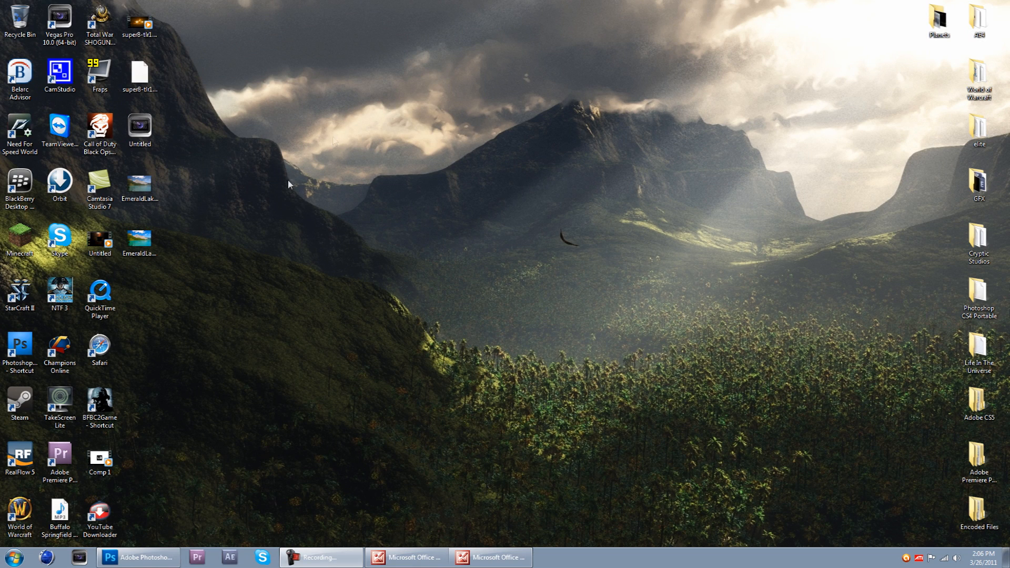
pyautogui.moveTo(285, 163)
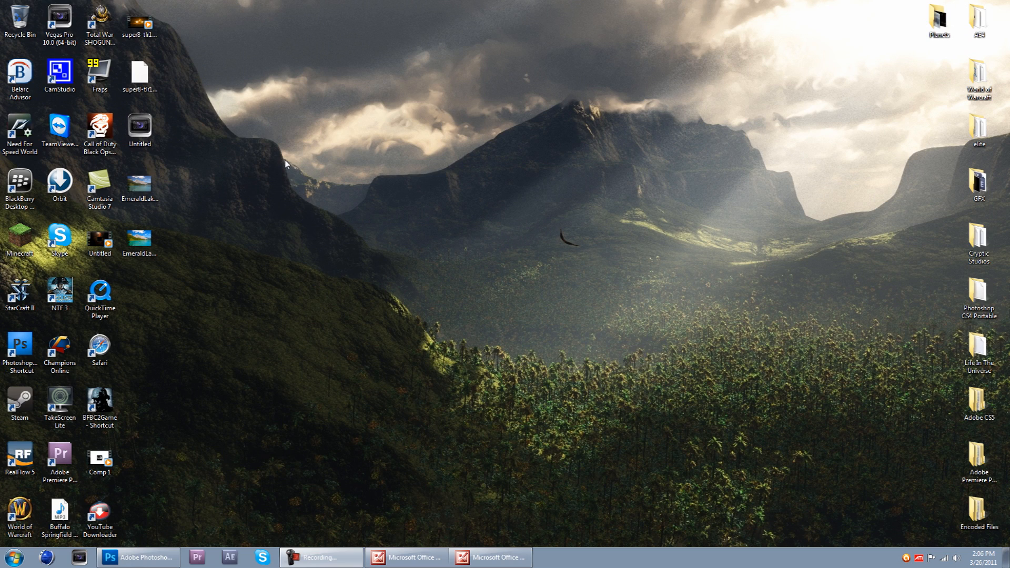
pyautogui.moveTo(281, 160)
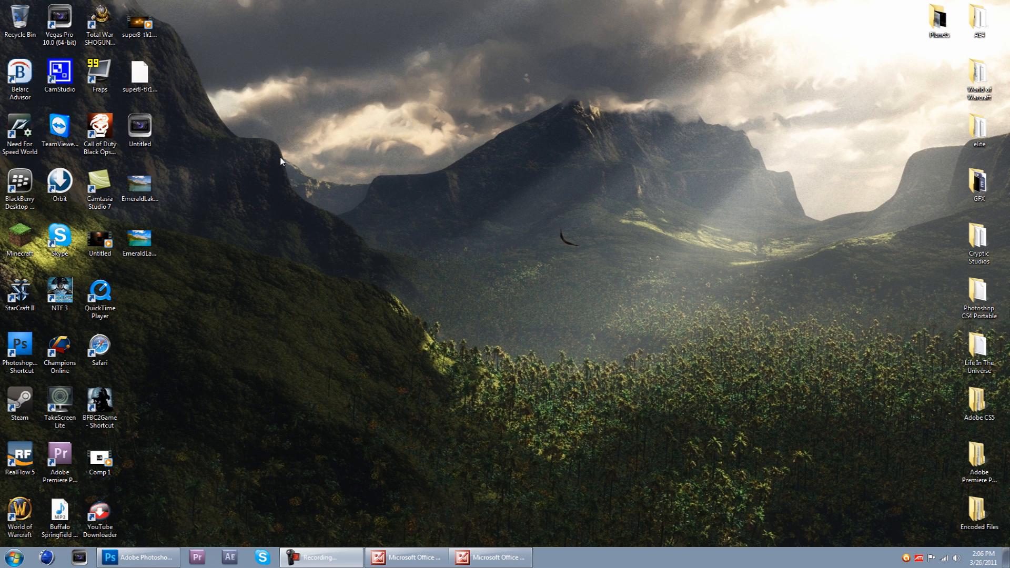
pyautogui.moveTo(435, 250)
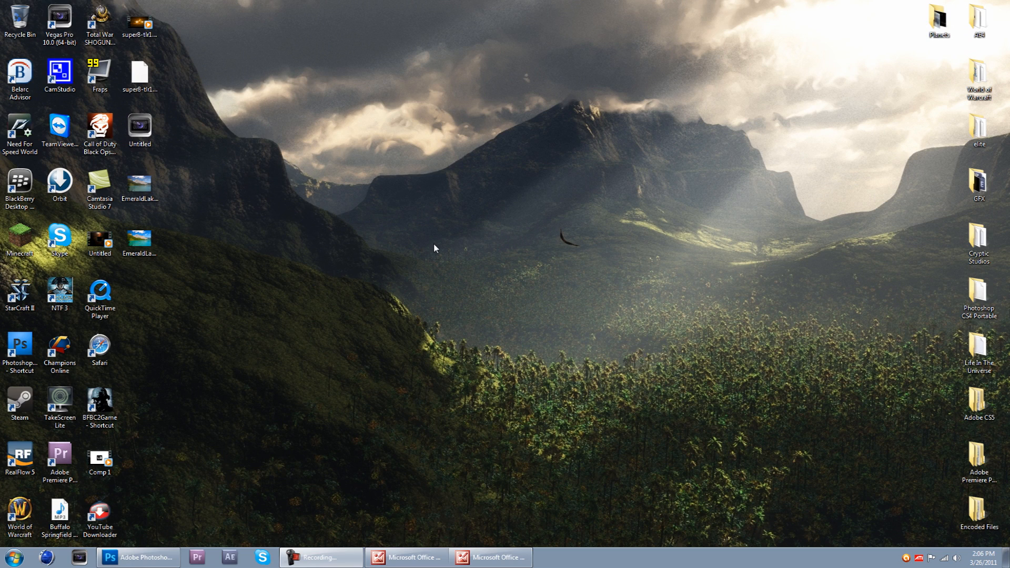
pyautogui.moveTo(206, 100)
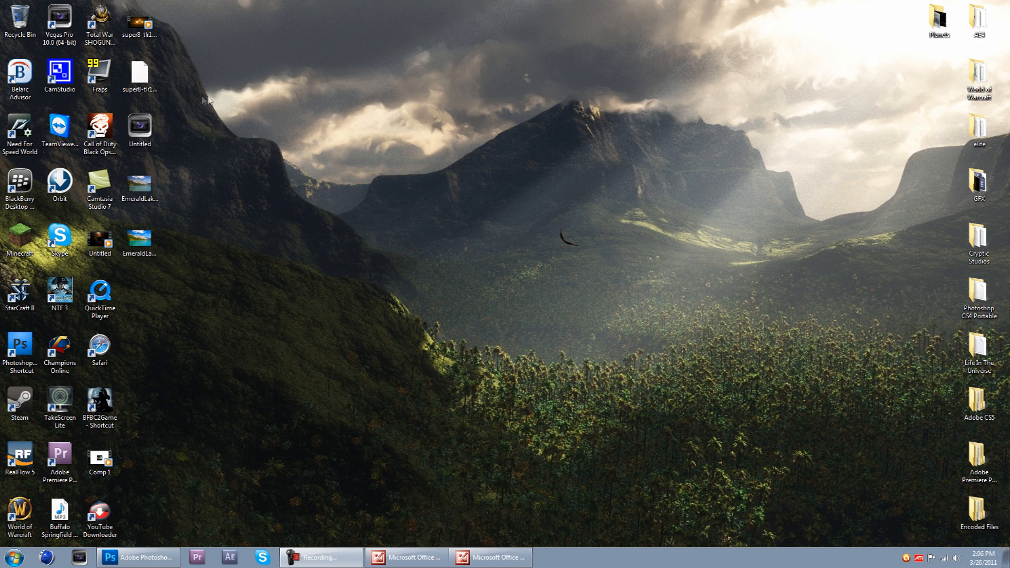
pyautogui.moveTo(221, 80)
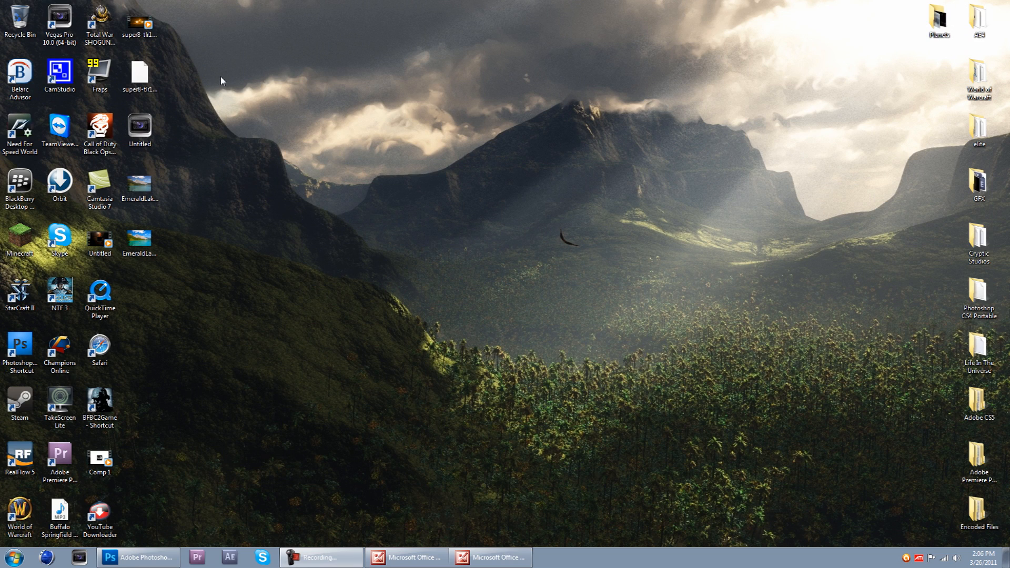
pyautogui.moveTo(196, 116)
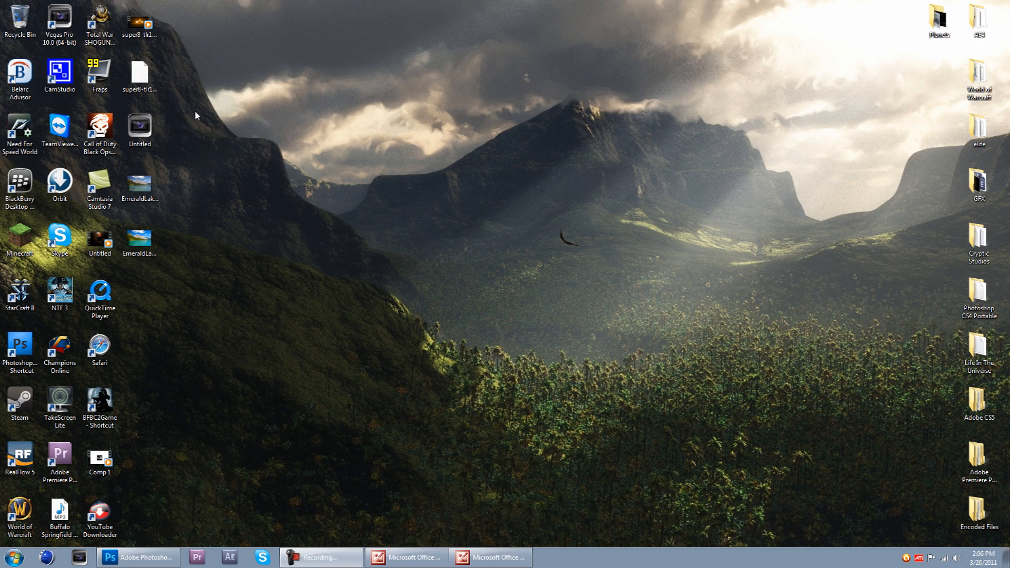
pyautogui.moveTo(188, 61)
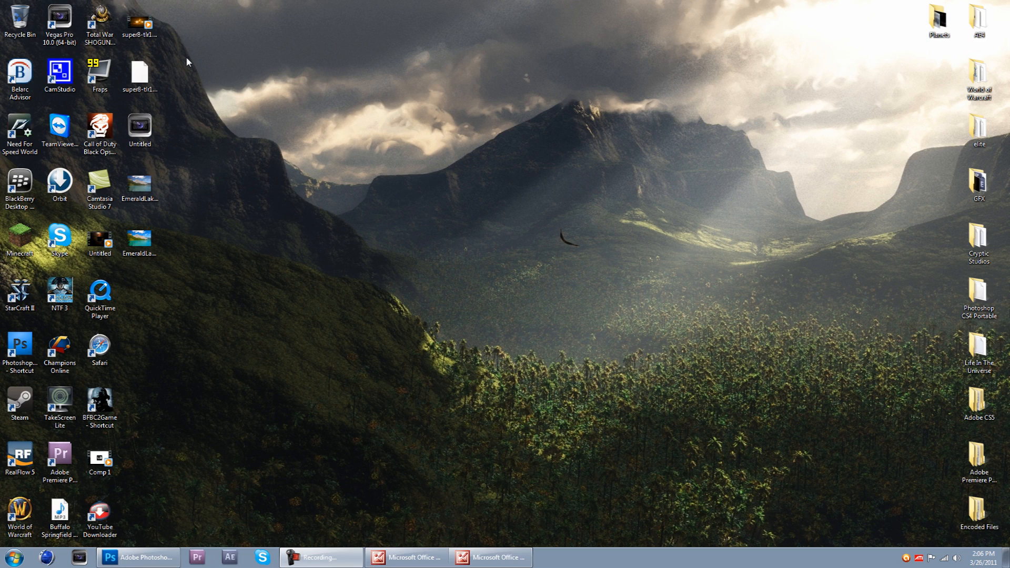
pyautogui.moveTo(230, 154)
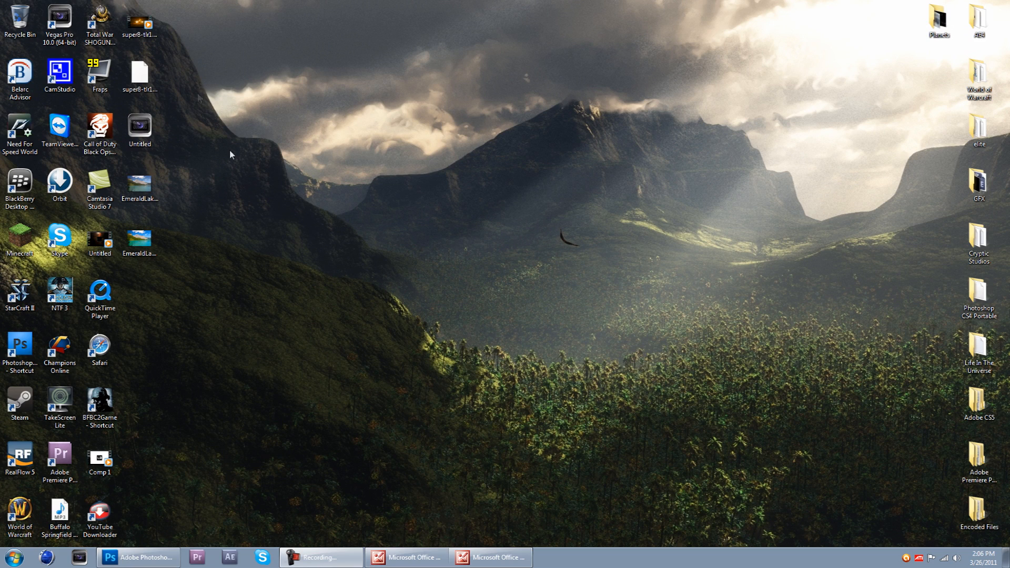
pyautogui.moveTo(279, 150)
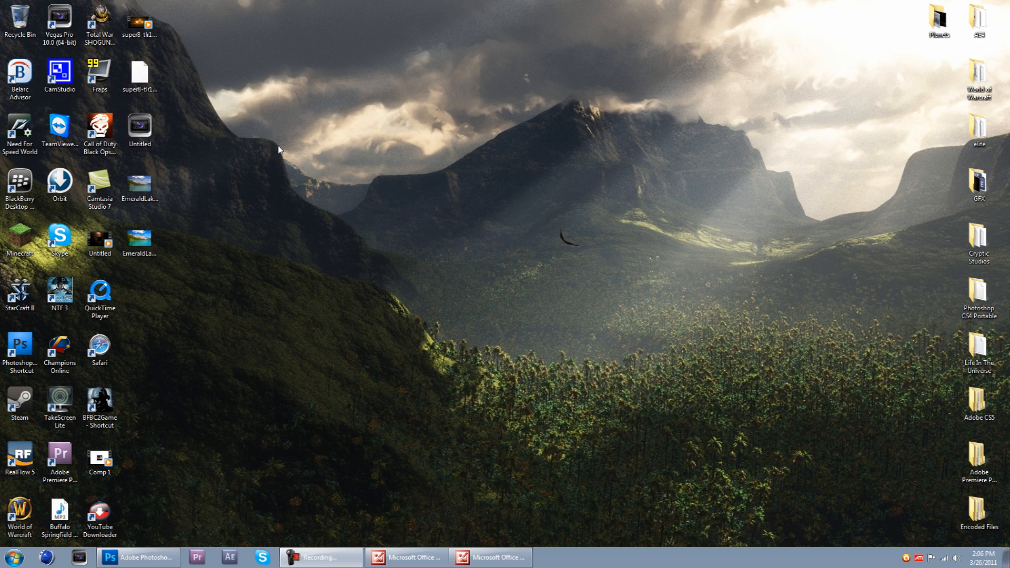
pyautogui.moveTo(382, 292)
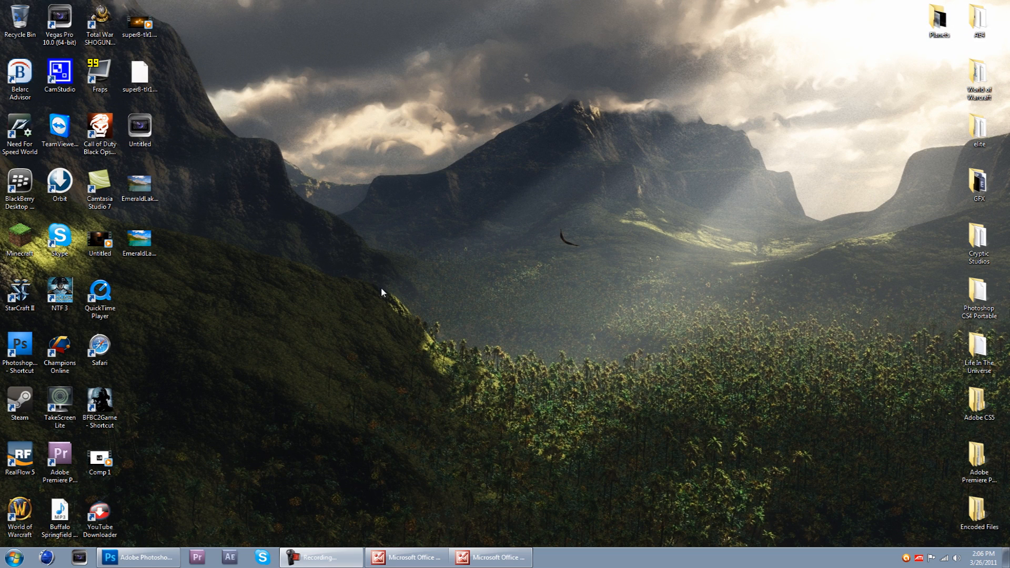
pyautogui.moveTo(472, 488)
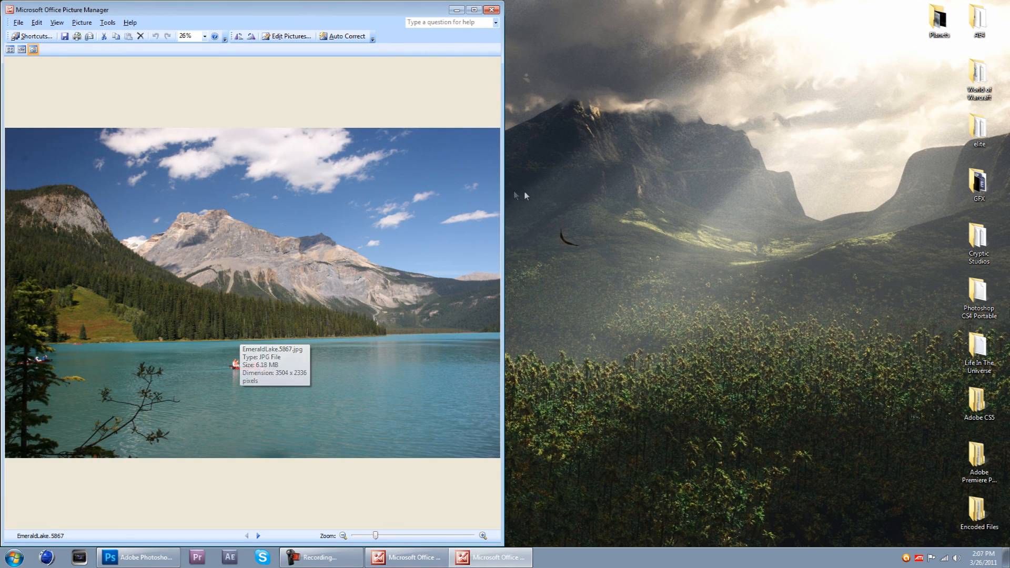
pyautogui.moveTo(514, 196)
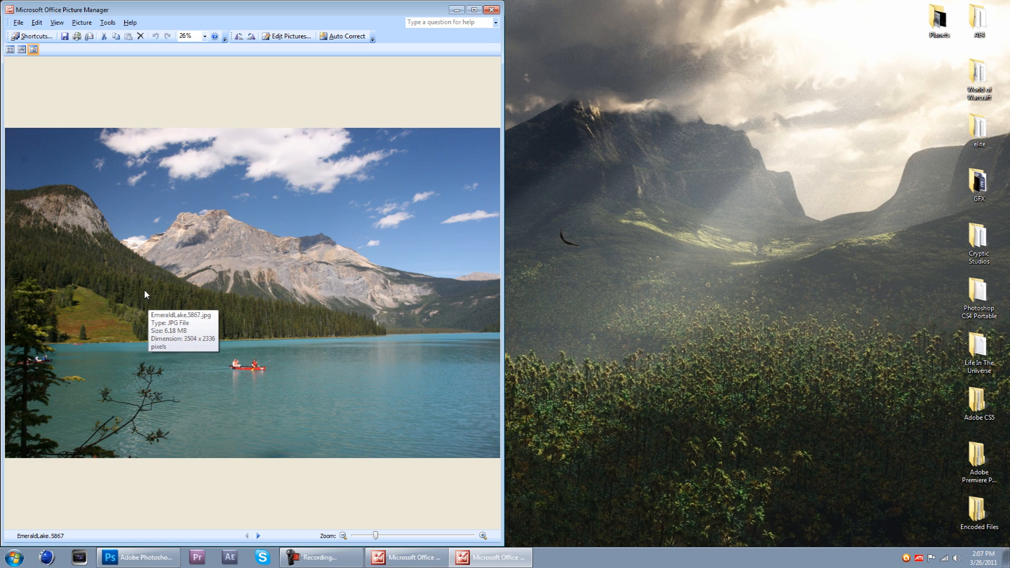
pyautogui.moveTo(250, 266)
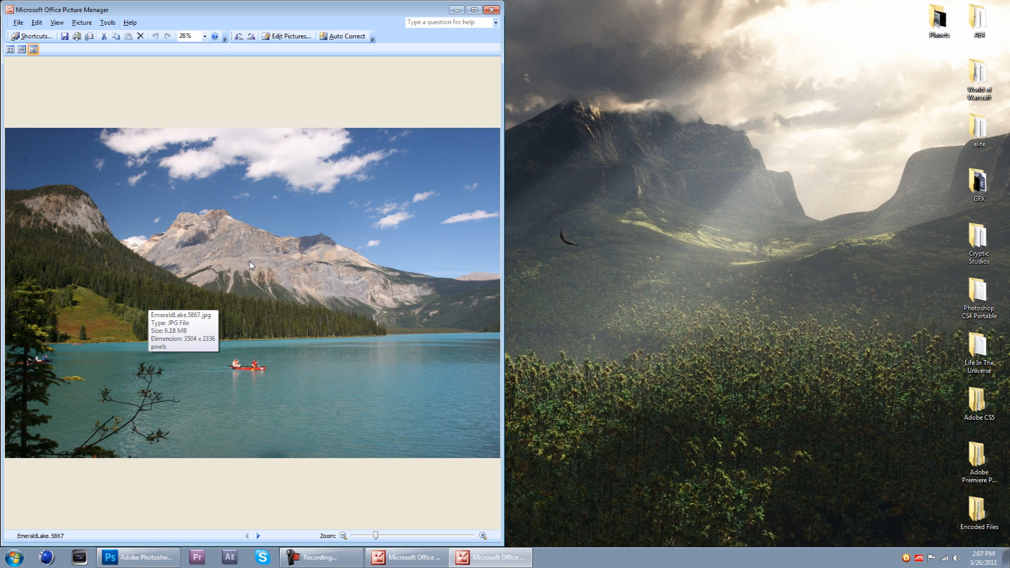
pyautogui.moveTo(647, 318)
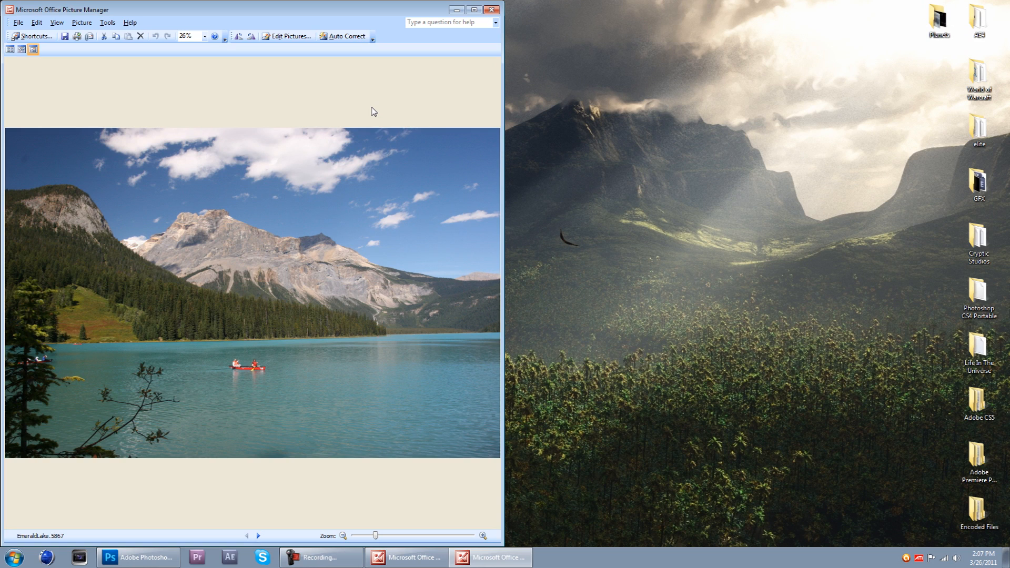
pyautogui.moveTo(158, 69)
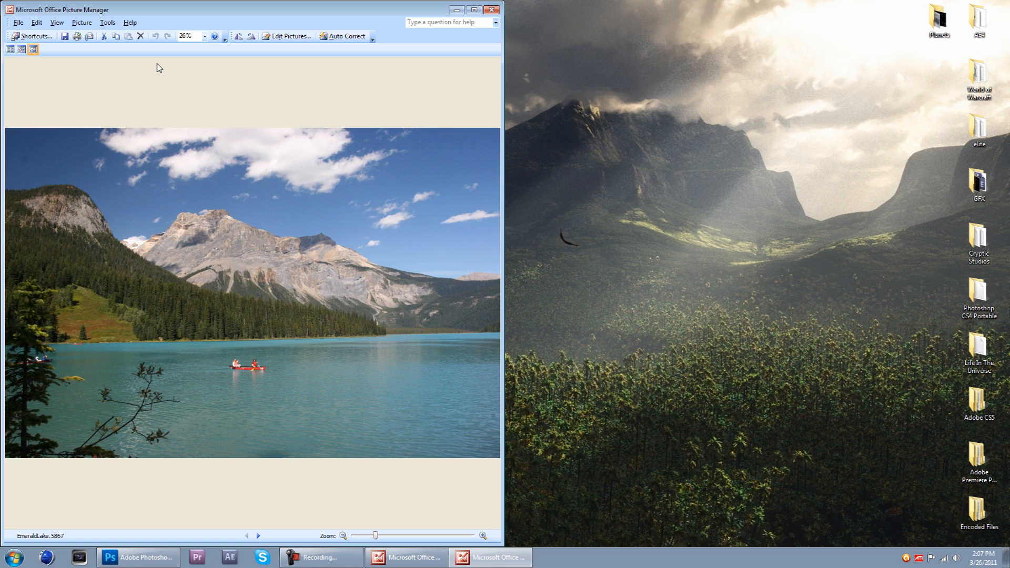
pyautogui.moveTo(231, 224)
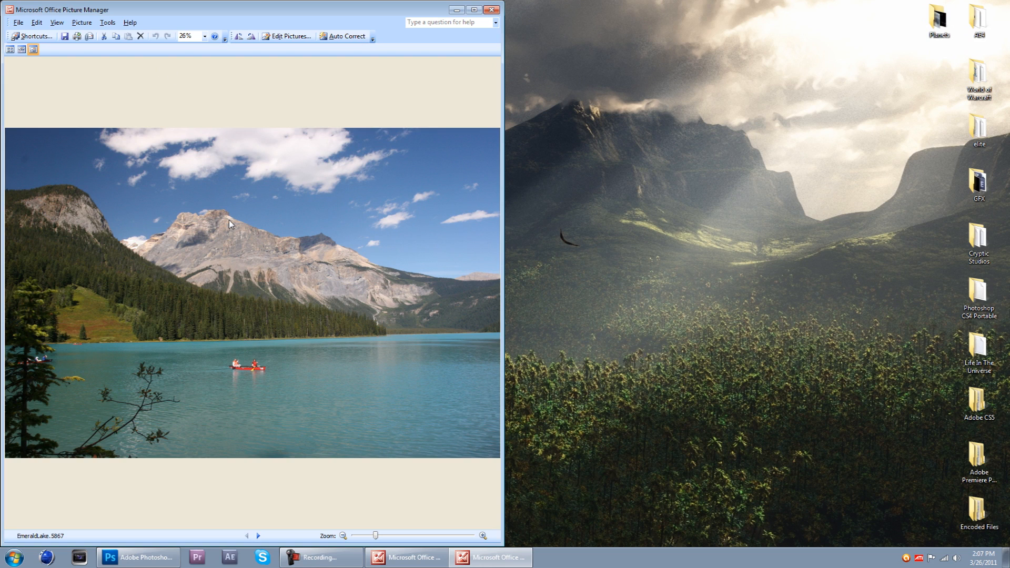
pyautogui.moveTo(230, 224)
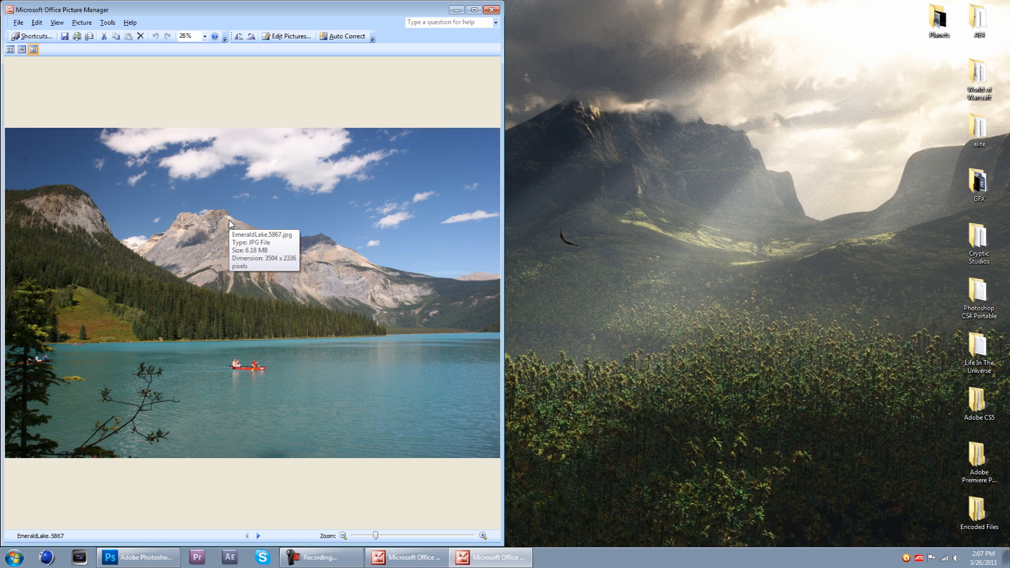
pyautogui.moveTo(502, 200)
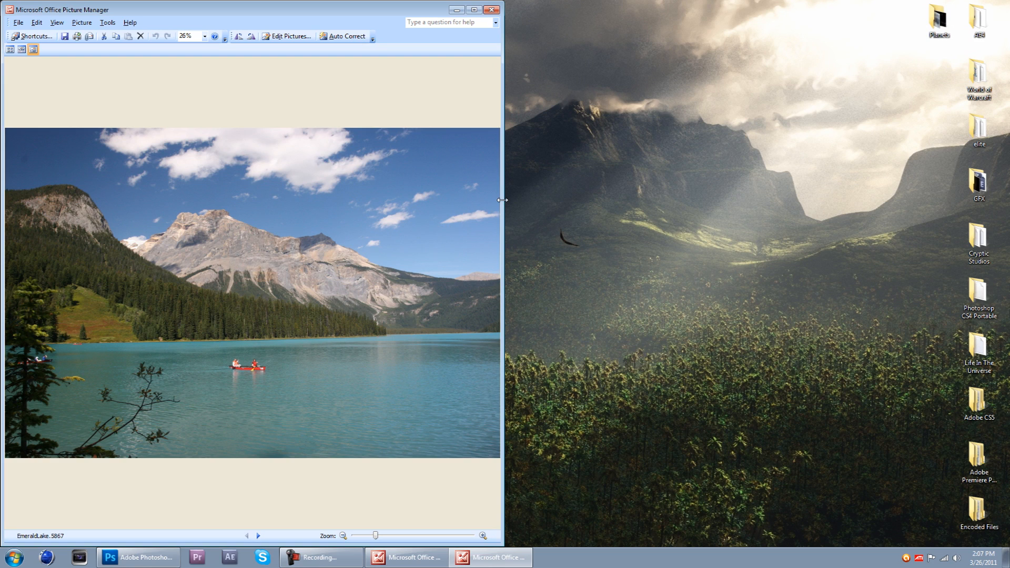
pyautogui.moveTo(335, 347)
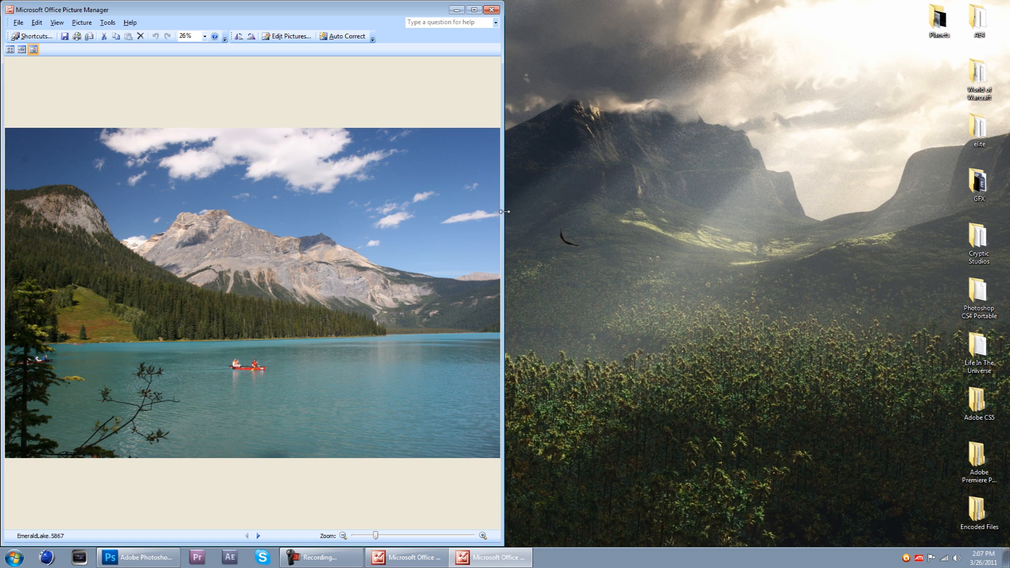
pyautogui.moveTo(161, 325)
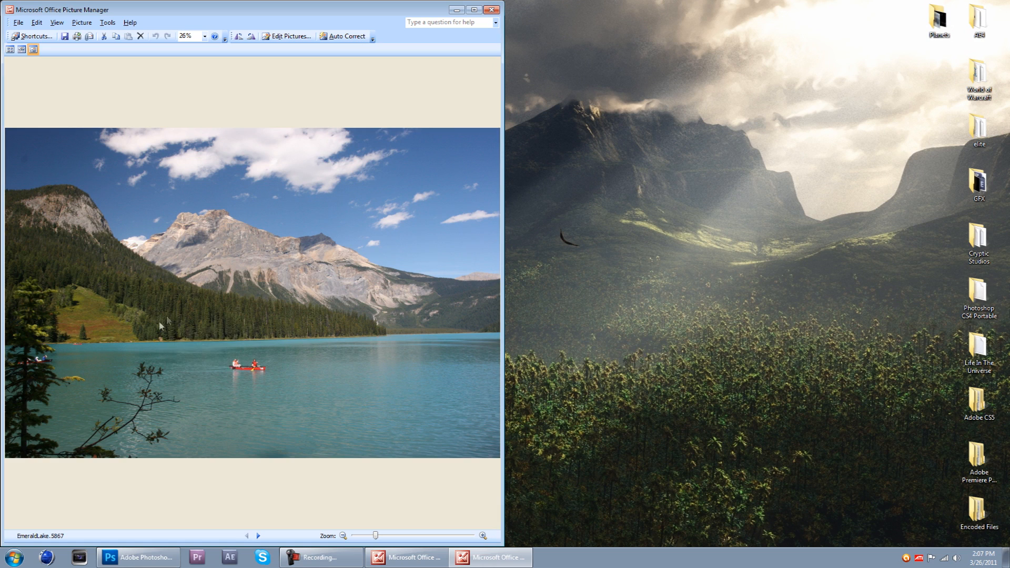
pyautogui.moveTo(432, 250)
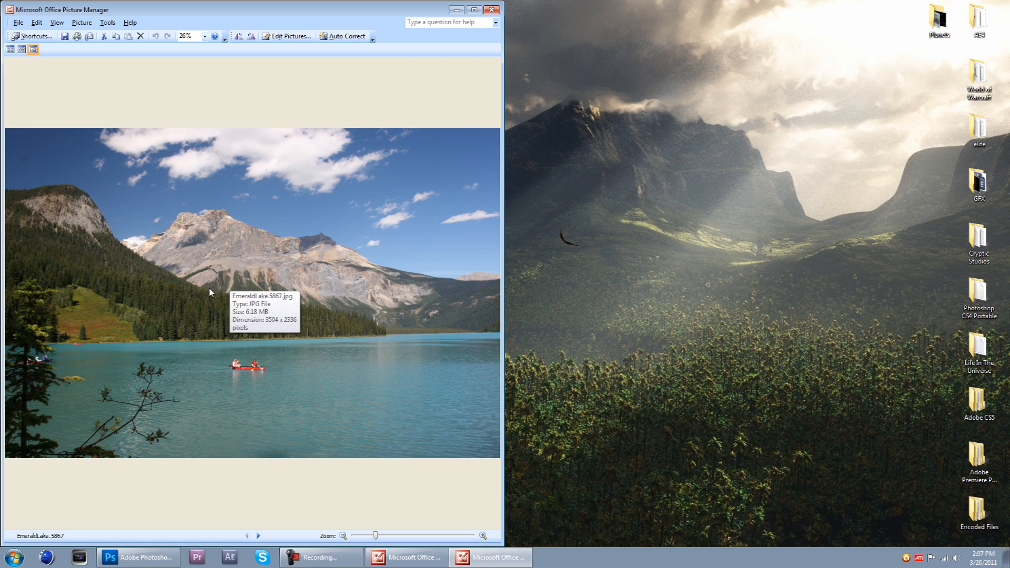
pyautogui.moveTo(181, 301)
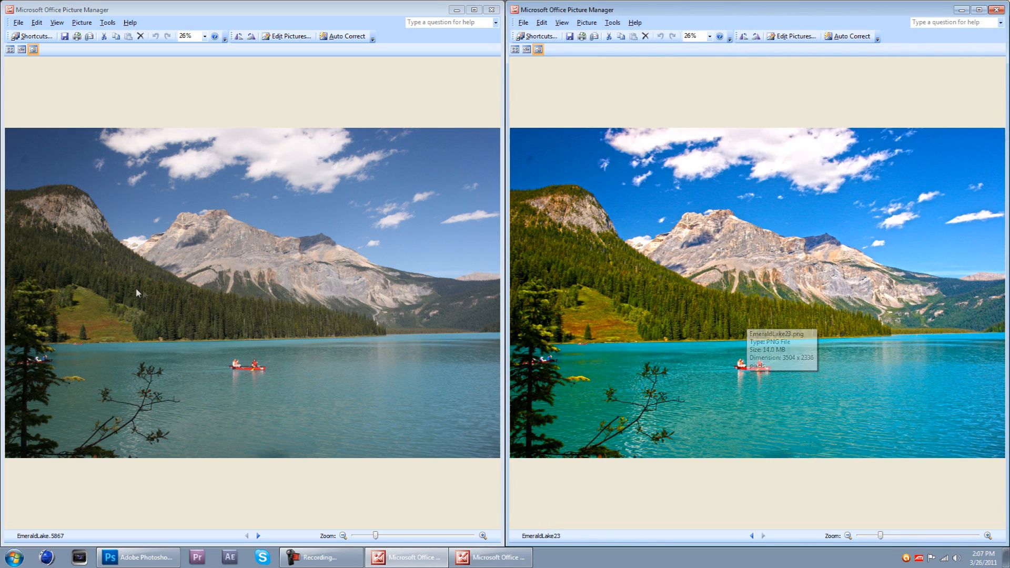
pyautogui.moveTo(393, 322)
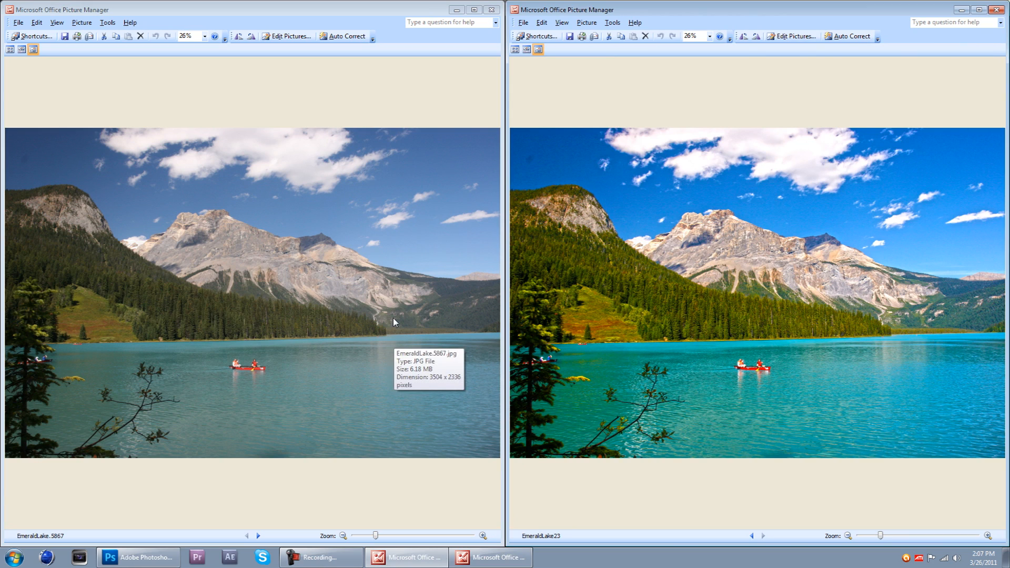
pyautogui.moveTo(617, 338)
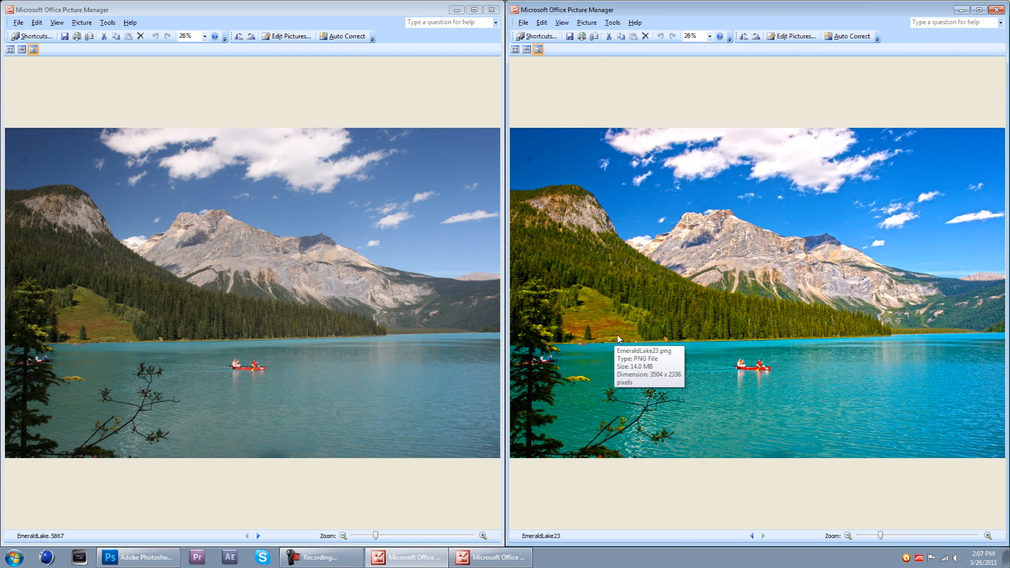
pyautogui.moveTo(662, 325)
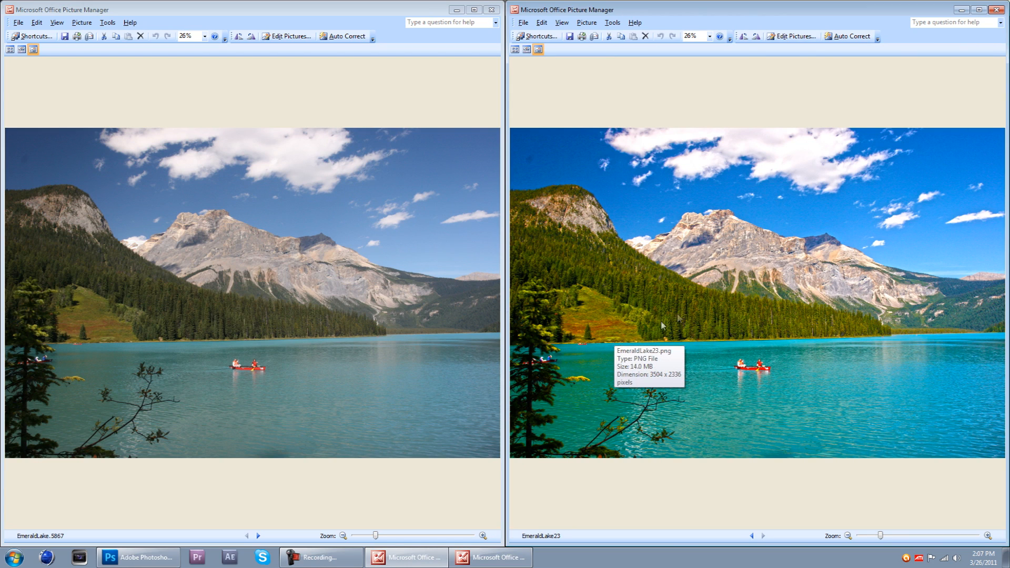
pyautogui.moveTo(603, 302)
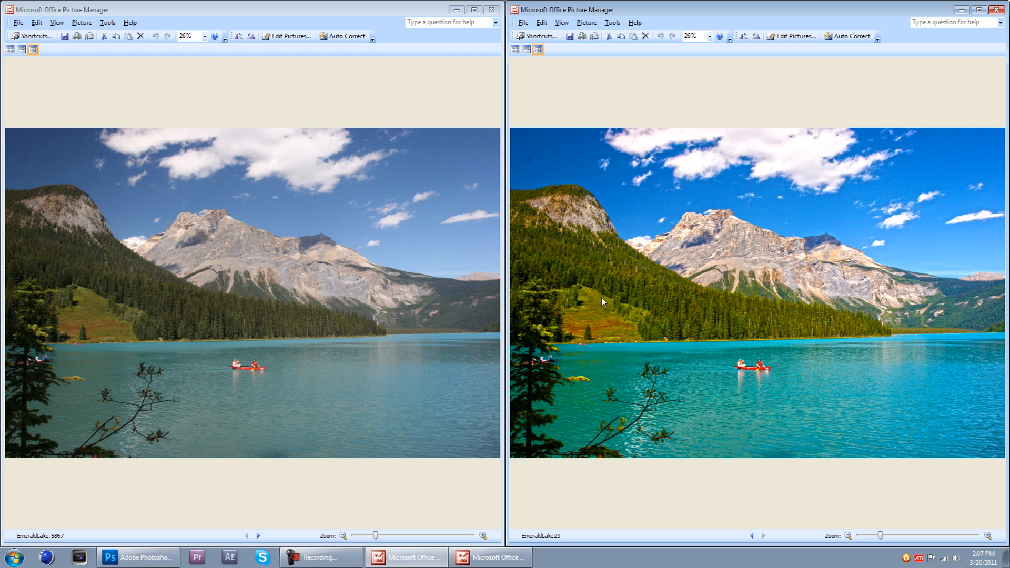
pyautogui.moveTo(273, 295)
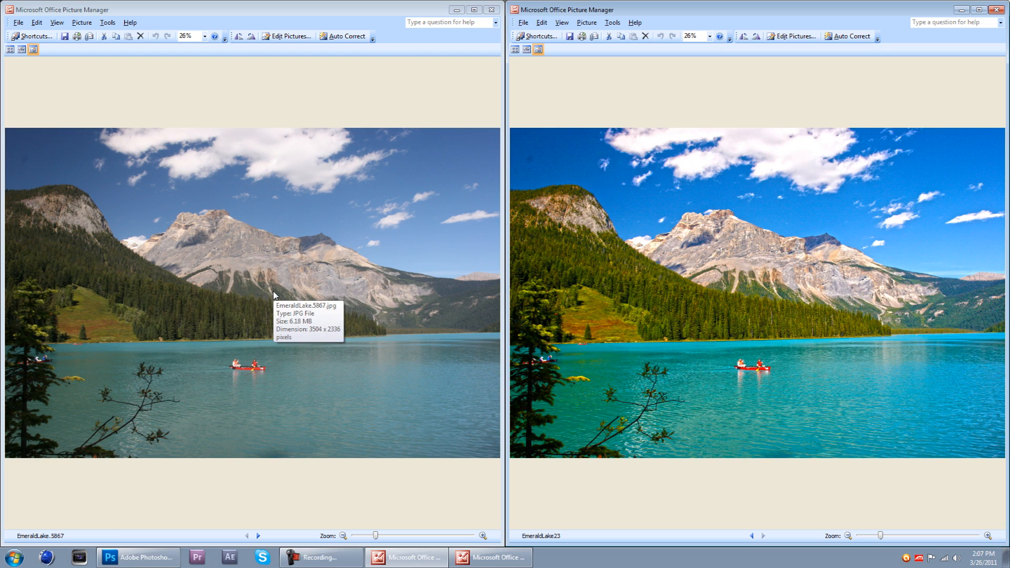
pyautogui.moveTo(431, 478)
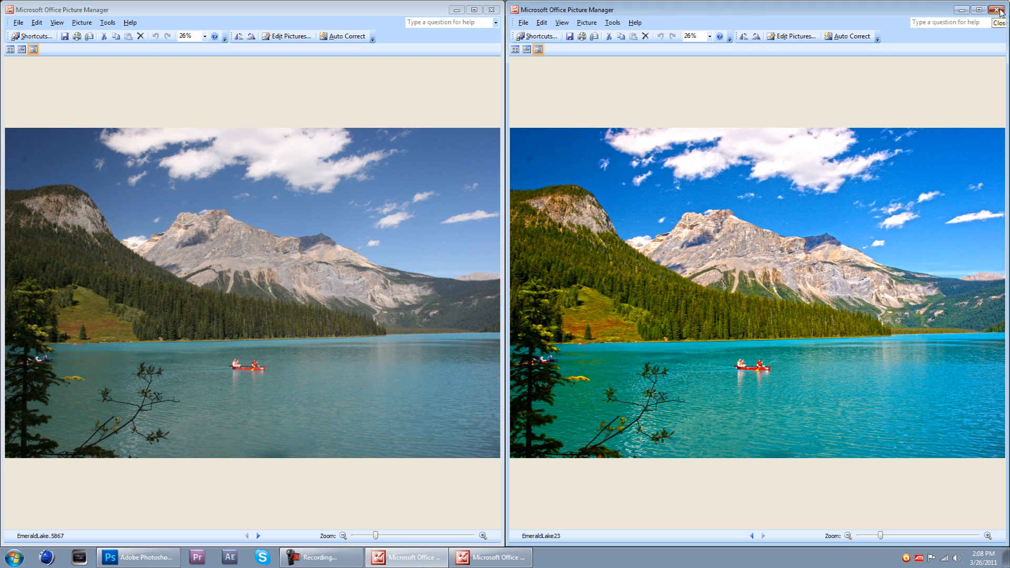
# Close the photo comparison windows and switch to Photoshop showing the Emerald Lake photo
pyautogui.click(1002, 9)
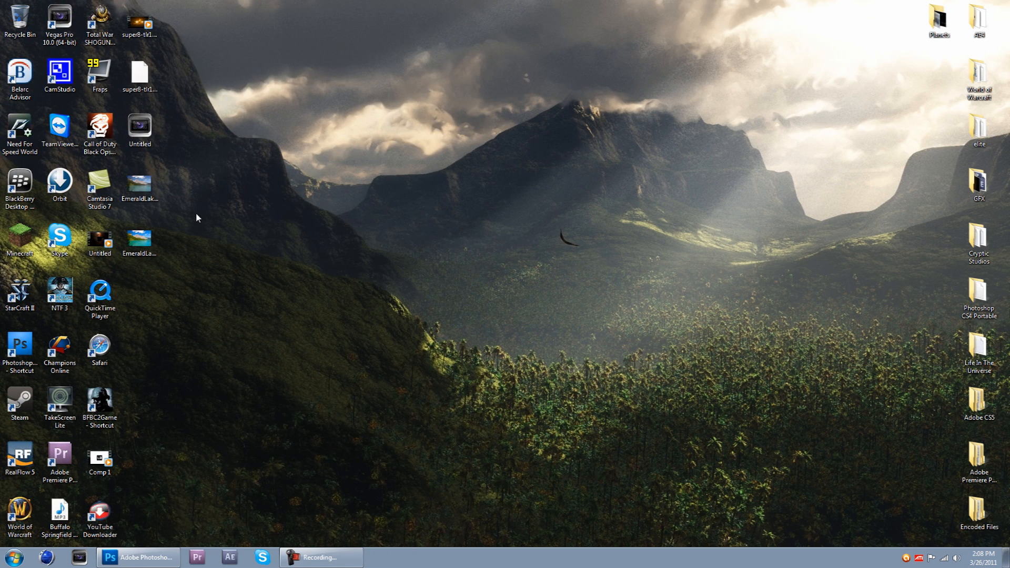
pyautogui.moveTo(139, 183); pyautogui.dragTo(240, 195)
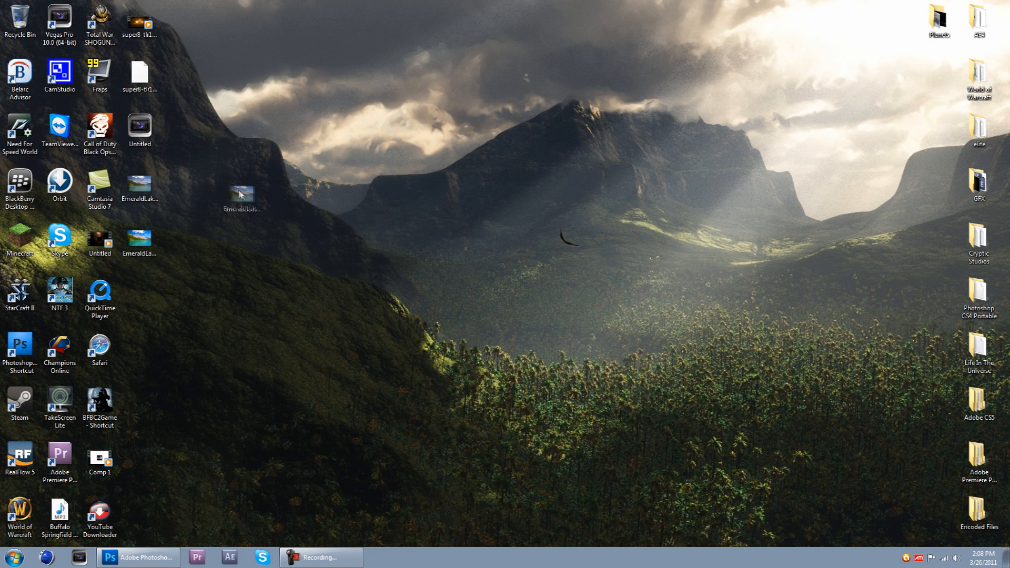
pyautogui.click(131, 557)
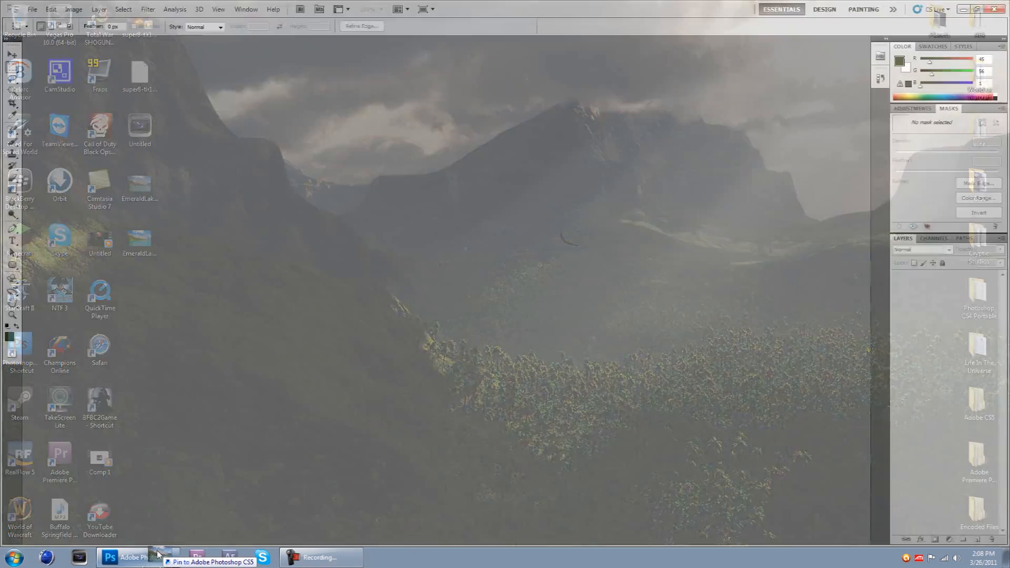
pyautogui.click(135, 557)
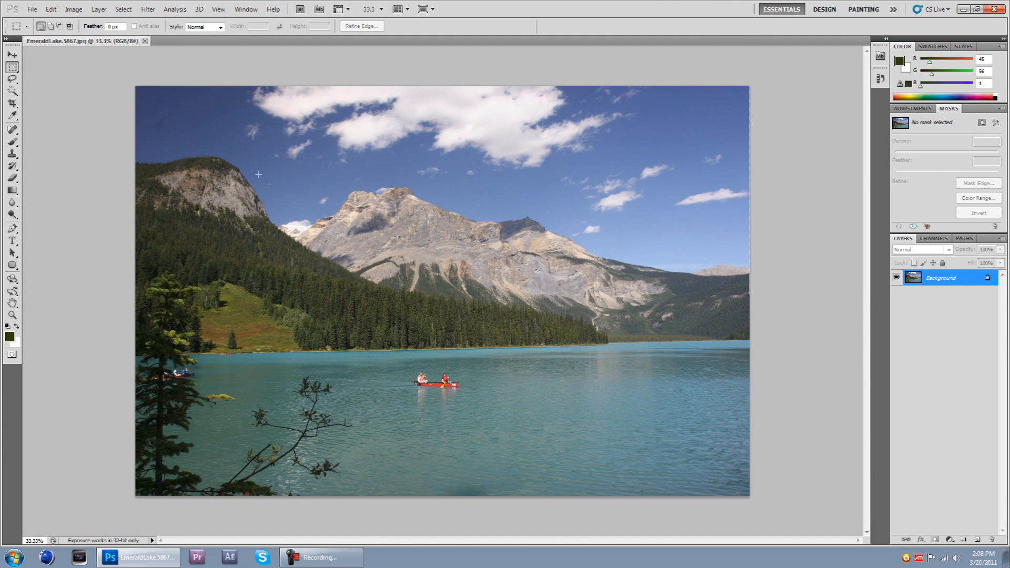
# Convert Background to Layer 0, then start HDR Toning and accept flattening the image
pyautogui.click(11, 55)
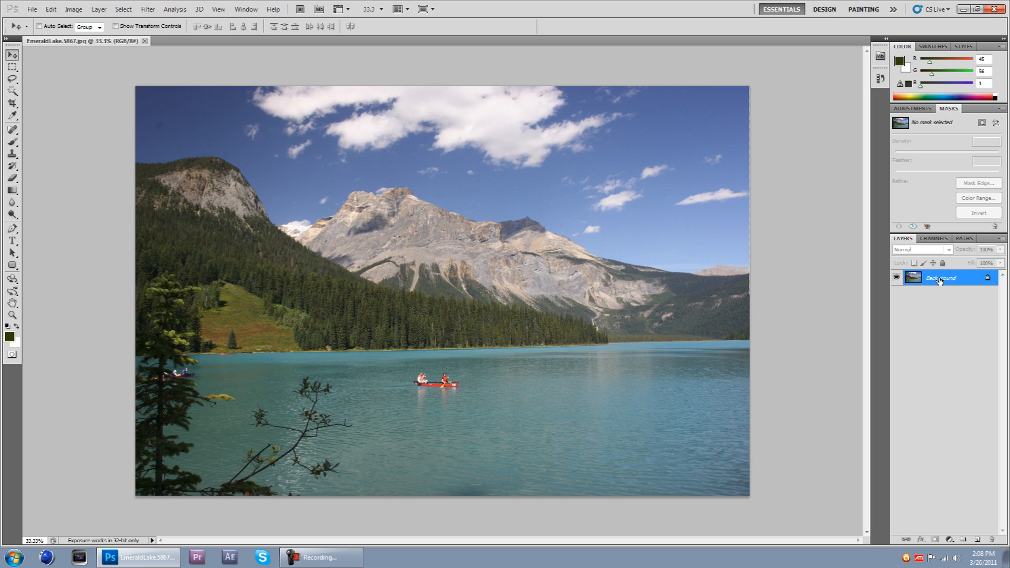
pyautogui.doubleClick(941, 277)
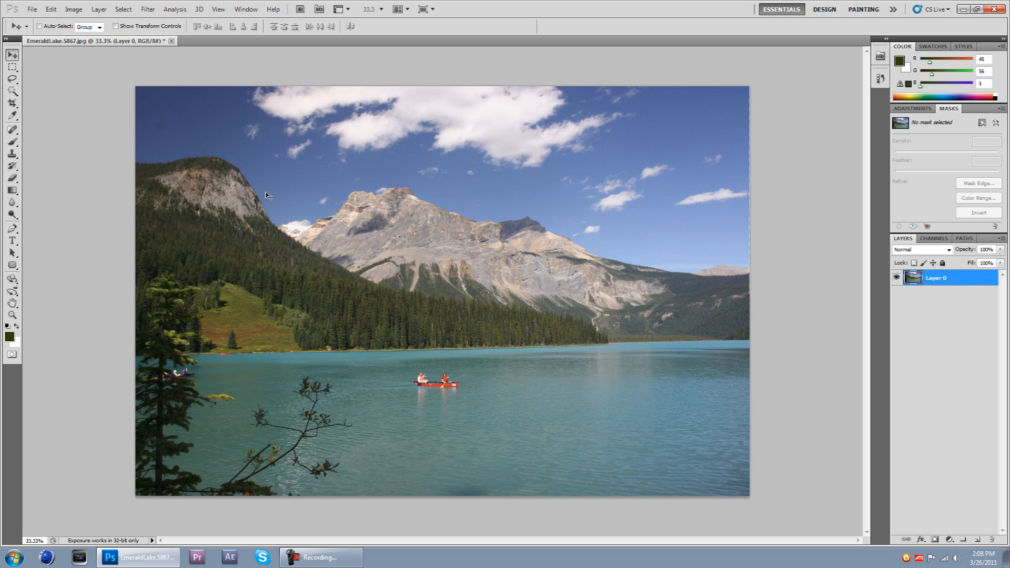
pyautogui.click(74, 9)
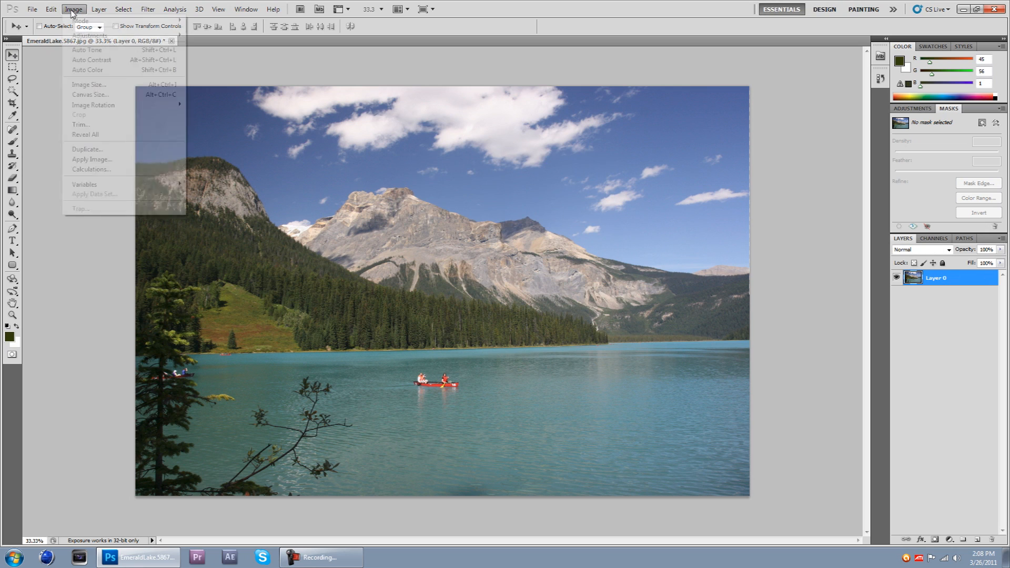
pyautogui.moveTo(90, 35)
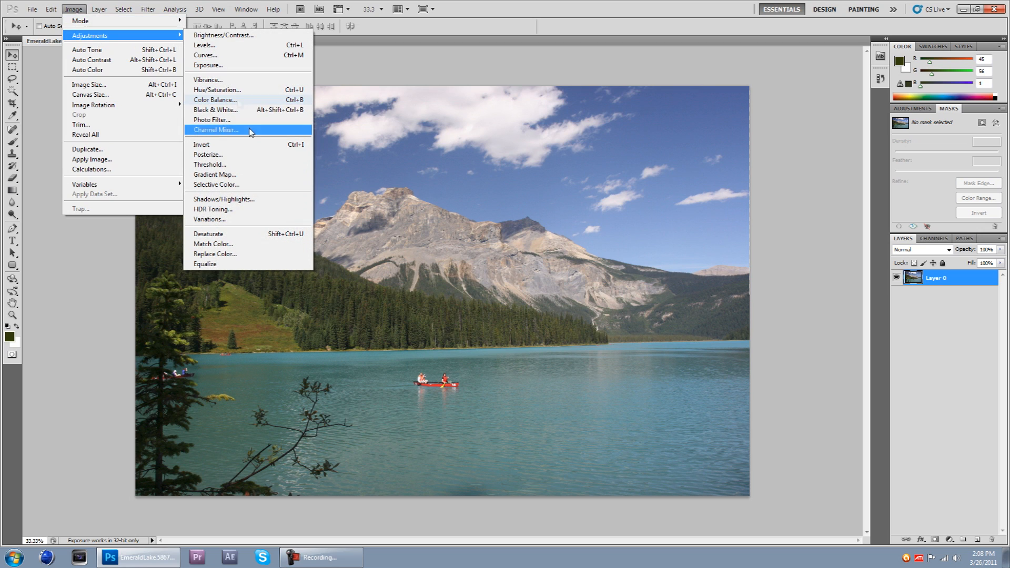
pyautogui.click(213, 209)
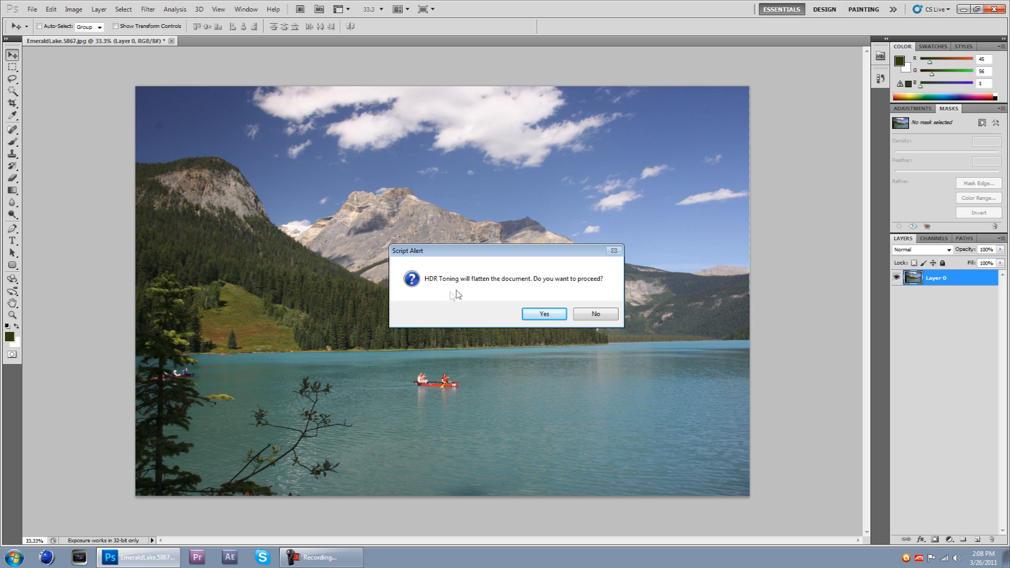
pyautogui.moveTo(480, 293)
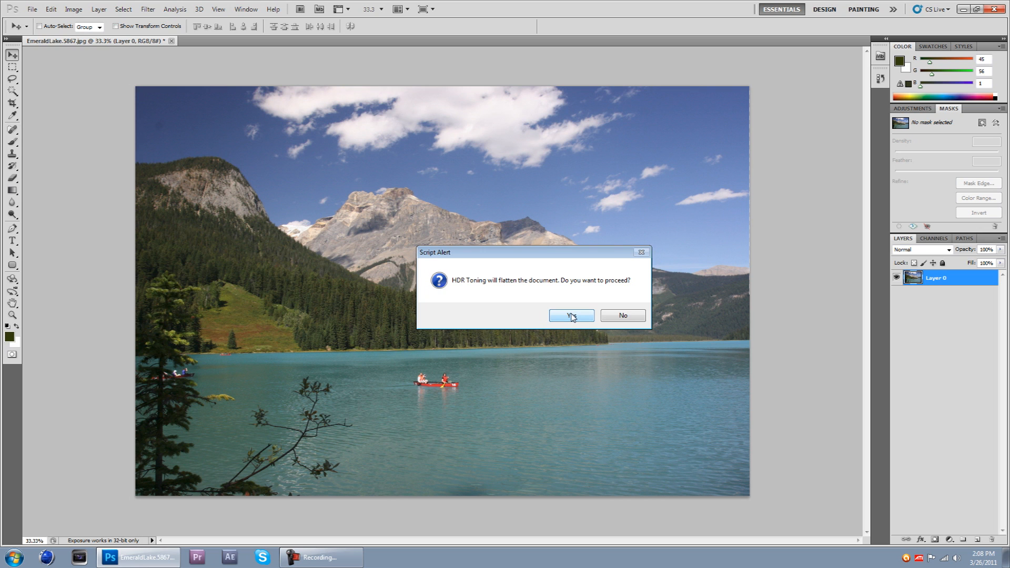
pyautogui.click(570, 315)
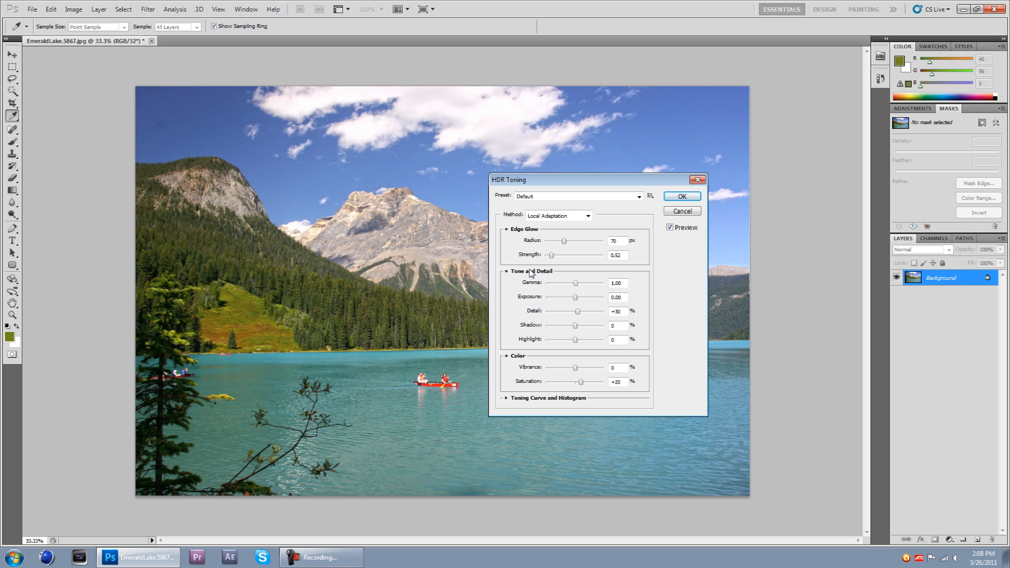
pyautogui.moveTo(579, 314)
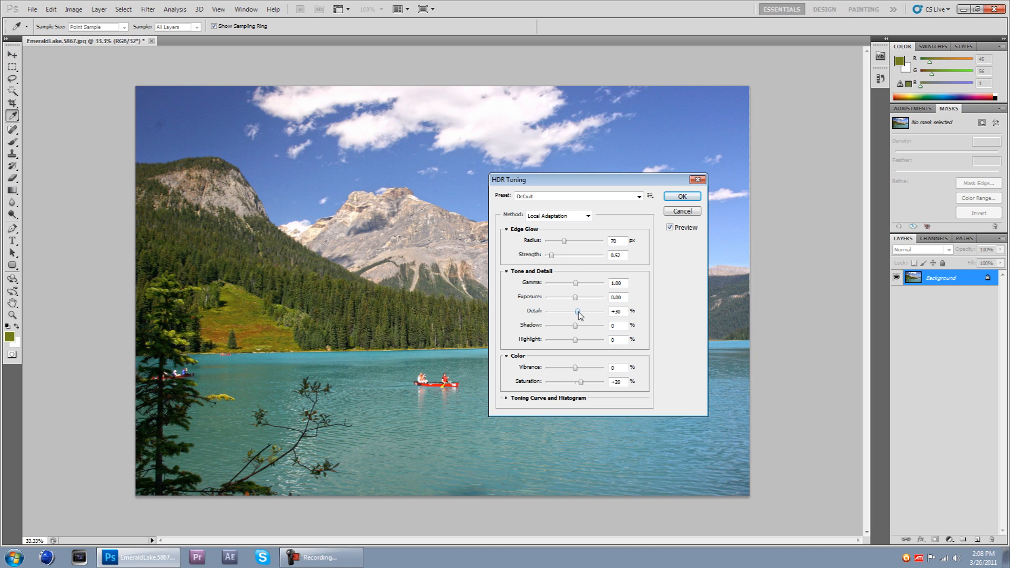
# Set HDR Toning Detail to +100 and Shadow to -100
pyautogui.moveTo(576, 311); pyautogui.dragTo(586, 311)
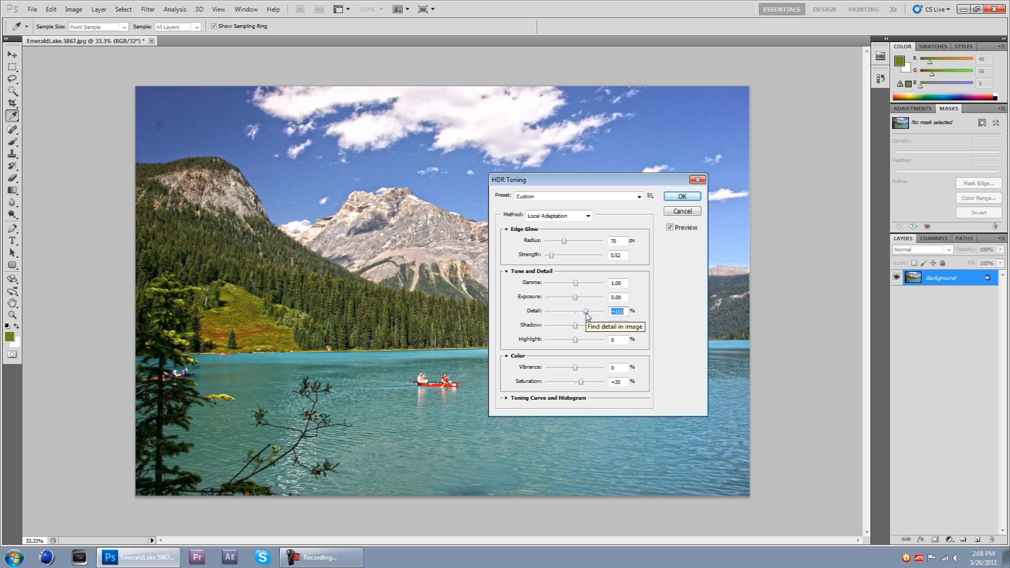
pyautogui.moveTo(585, 311); pyautogui.dragTo(606, 311)
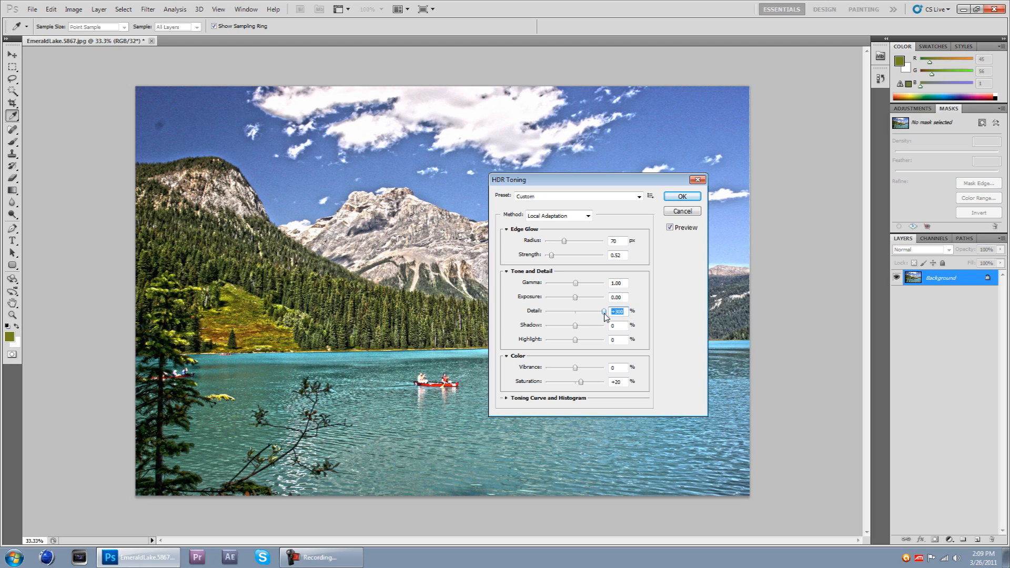
pyautogui.moveTo(603, 316)
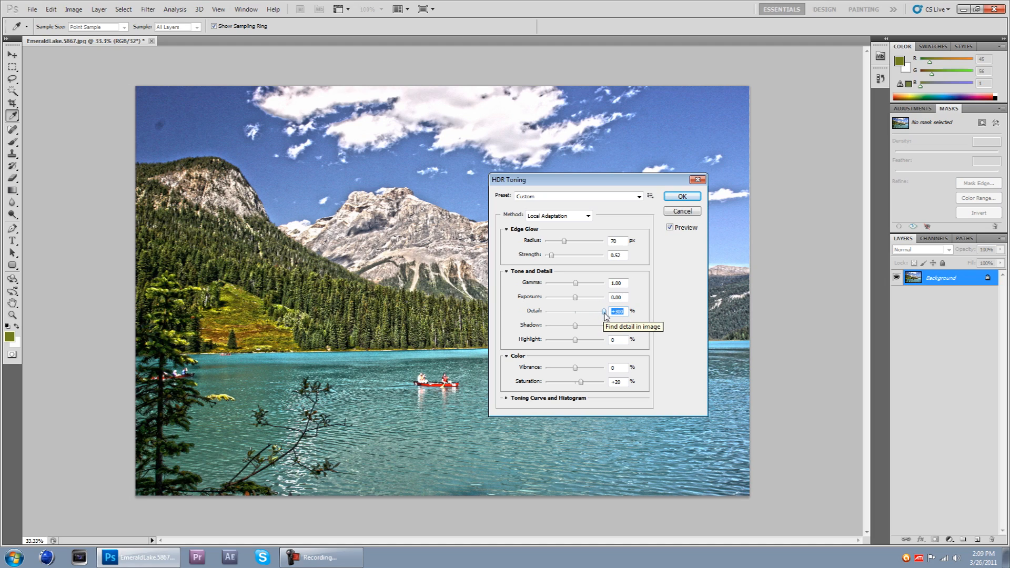
pyautogui.moveTo(603, 311); pyautogui.dragTo(585, 311)
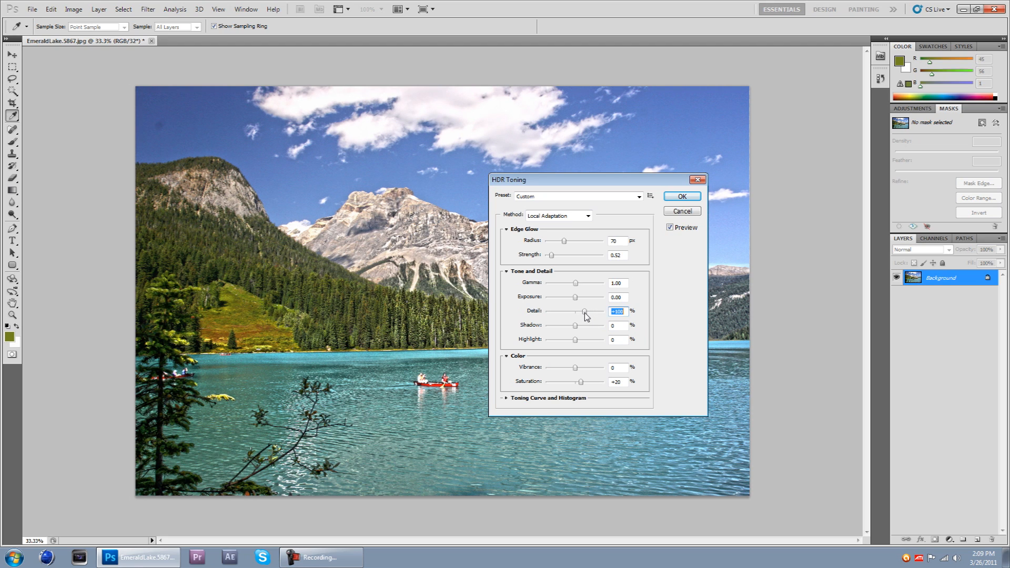
pyautogui.moveTo(583, 311); pyautogui.dragTo(588, 311)
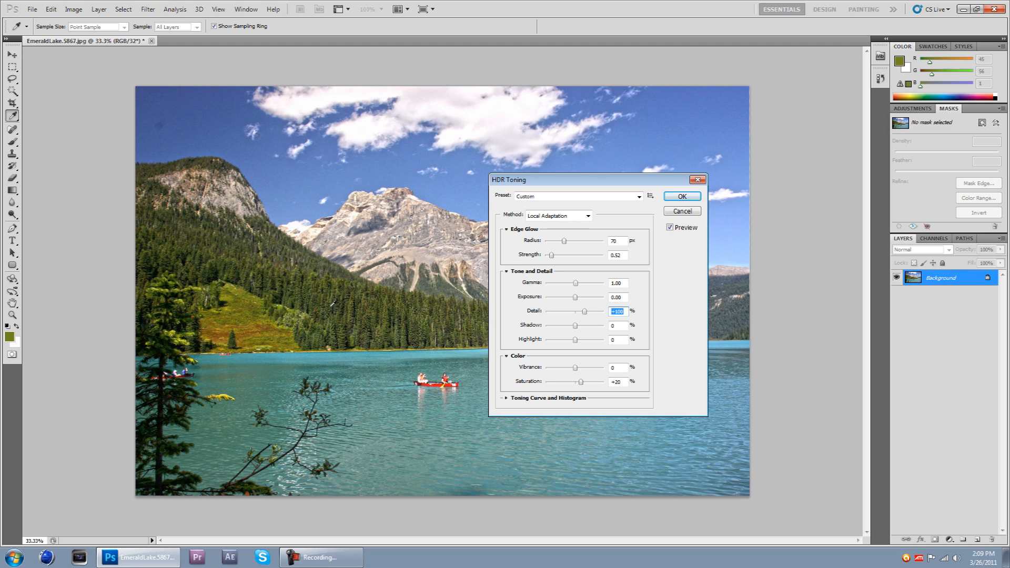
pyautogui.moveTo(396, 241)
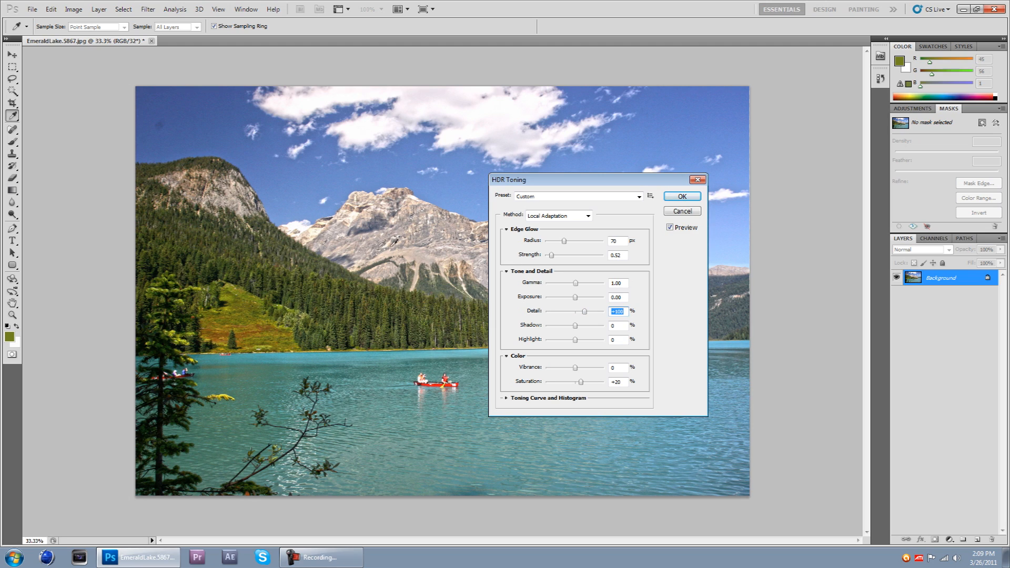
pyautogui.moveTo(565, 330)
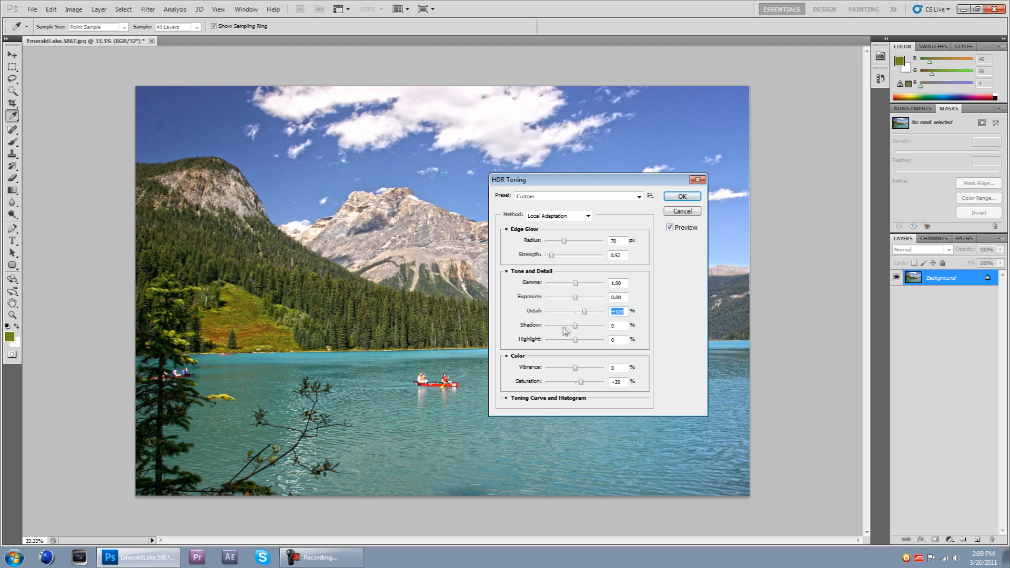
pyautogui.moveTo(575, 325); pyautogui.dragTo(571, 325)
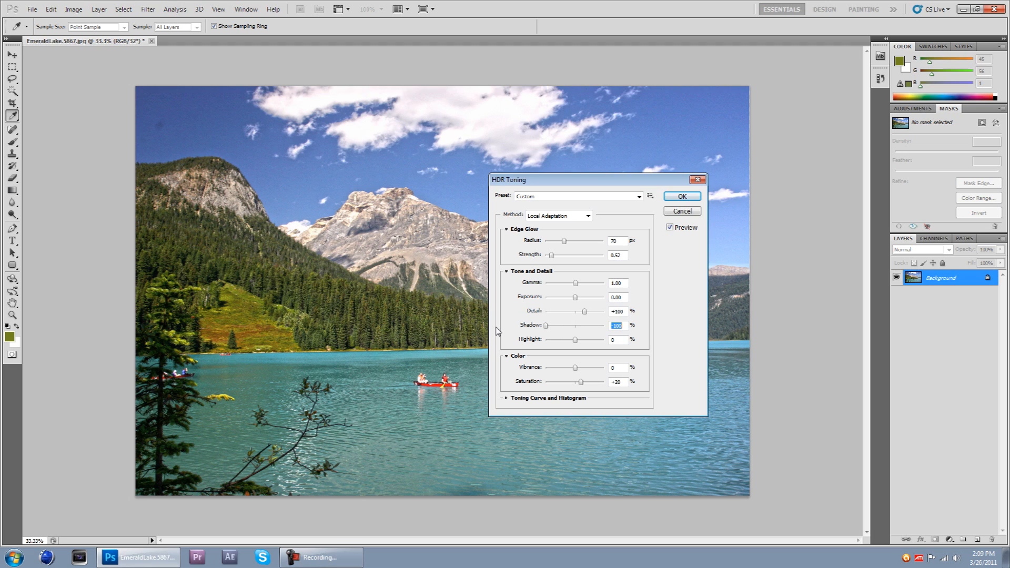
pyautogui.moveTo(508, 318)
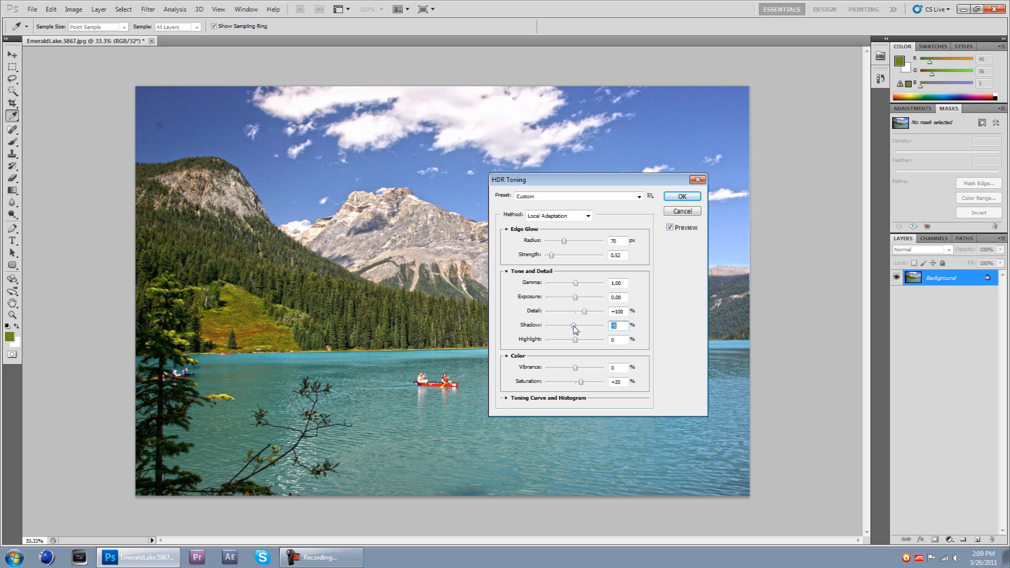
pyautogui.write('100')
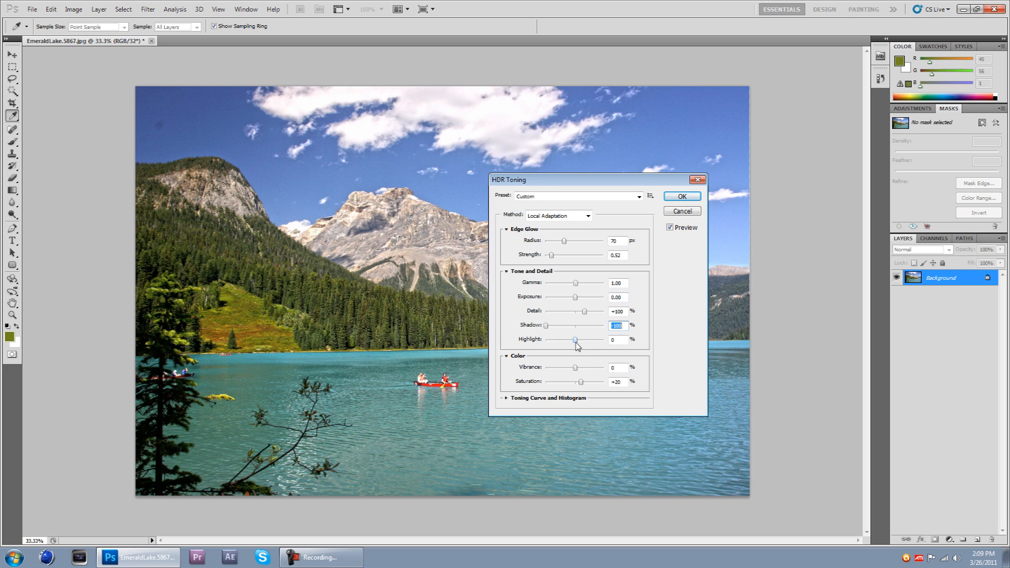
# Try several Highlight slider values, settling on +30
pyautogui.moveTo(575, 340); pyautogui.dragTo(590, 340)
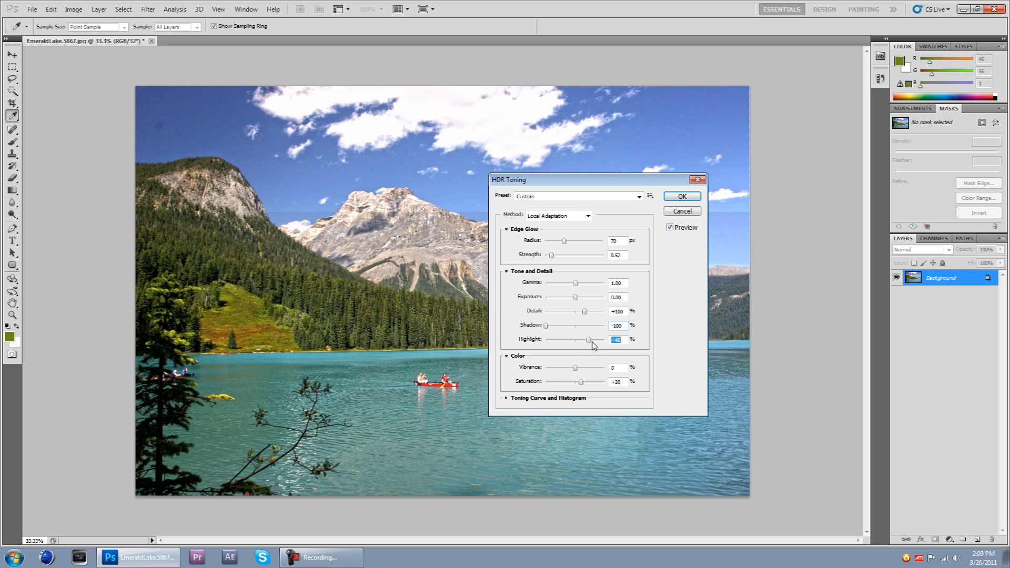
pyautogui.moveTo(587, 339); pyautogui.dragTo(593, 339)
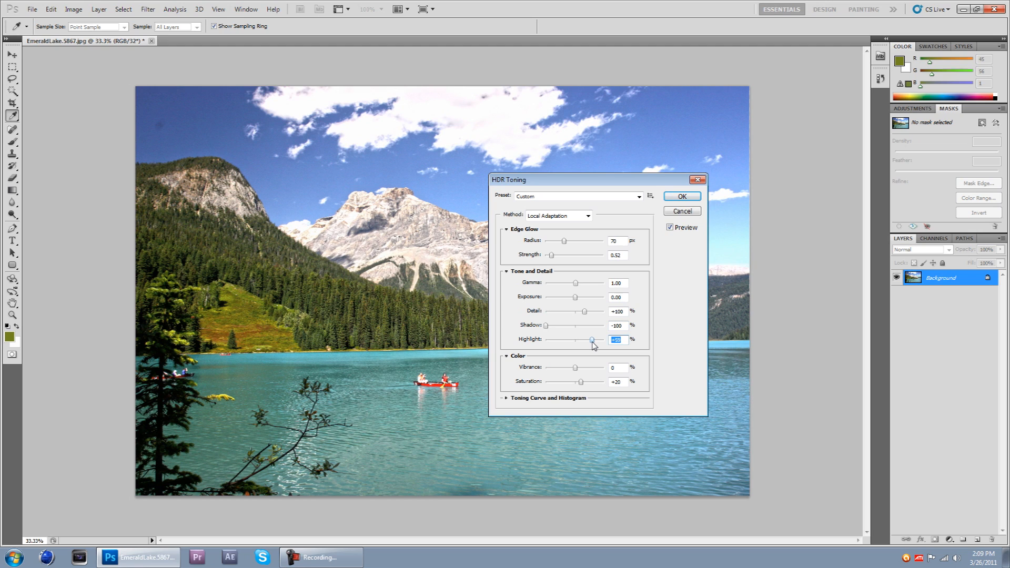
pyautogui.moveTo(594, 339)
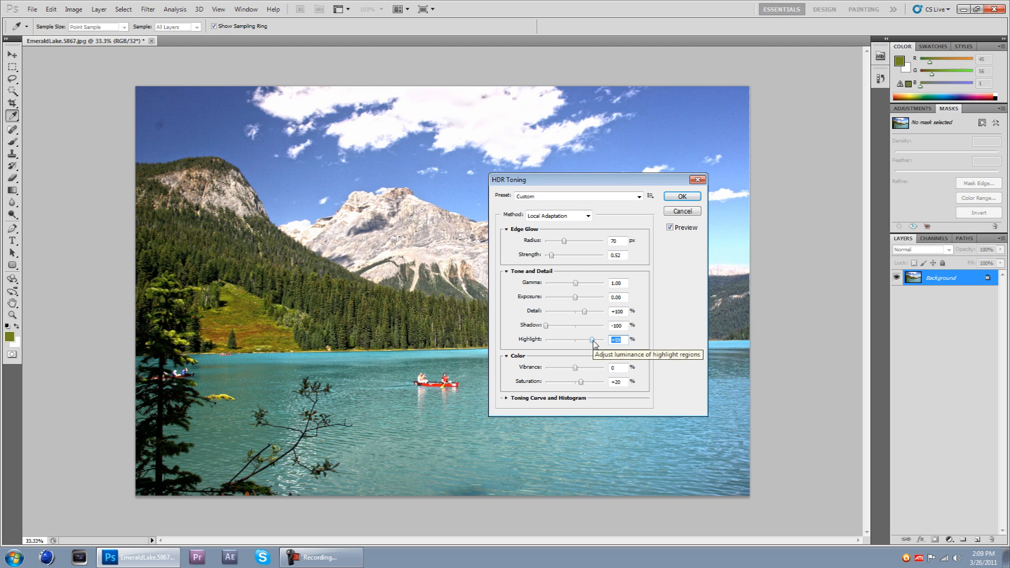
pyautogui.moveTo(593, 340); pyautogui.dragTo(575, 340)
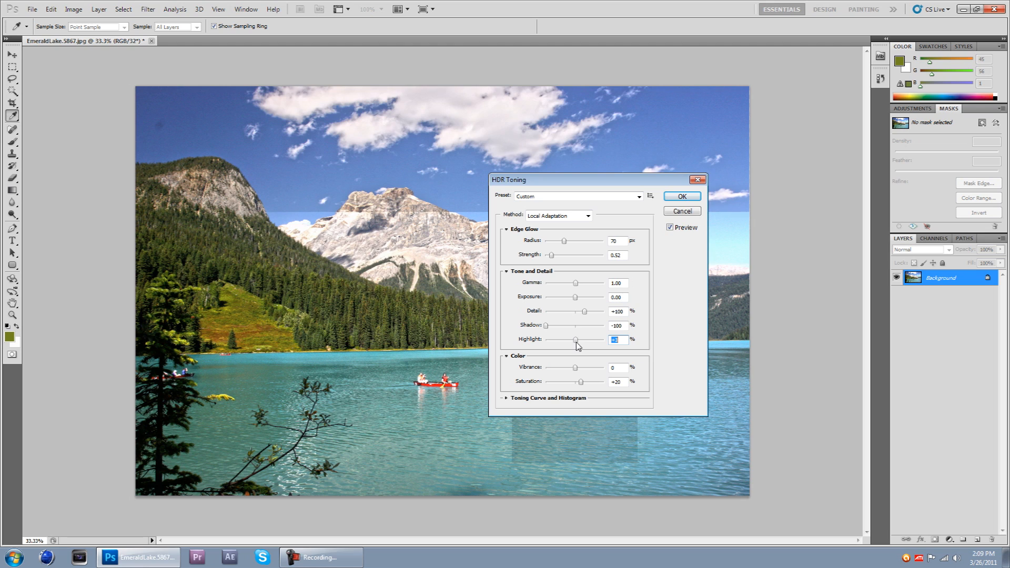
pyautogui.moveTo(575, 340); pyautogui.dragTo(578, 340)
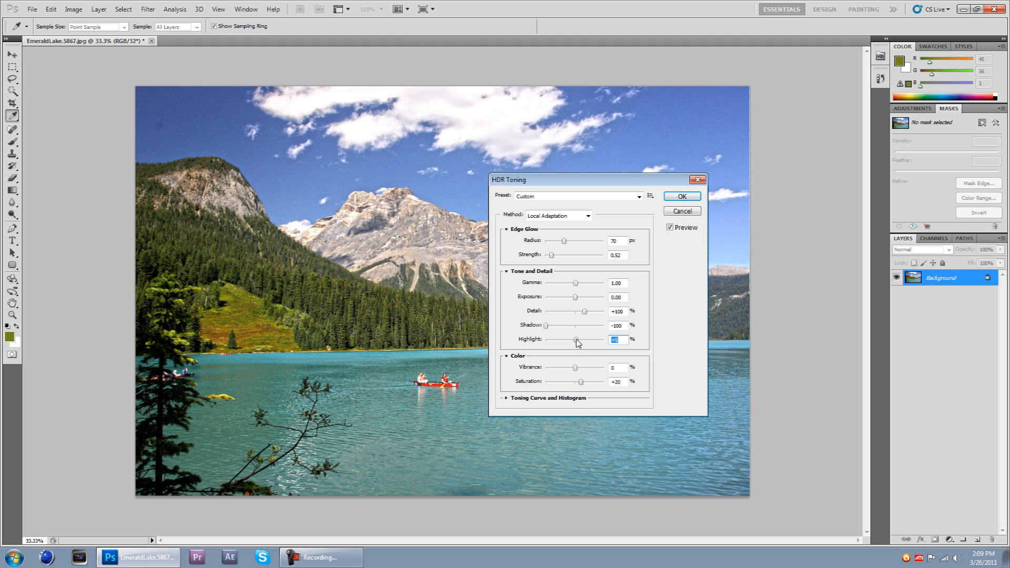
pyautogui.moveTo(577, 339); pyautogui.dragTo(602, 340)
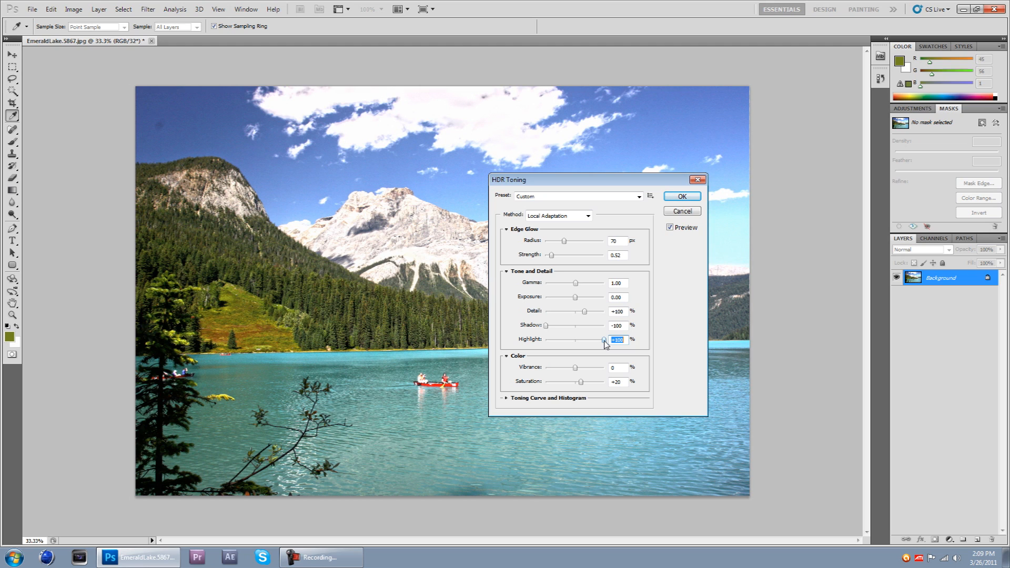
pyautogui.moveTo(604, 340); pyautogui.dragTo(576, 340)
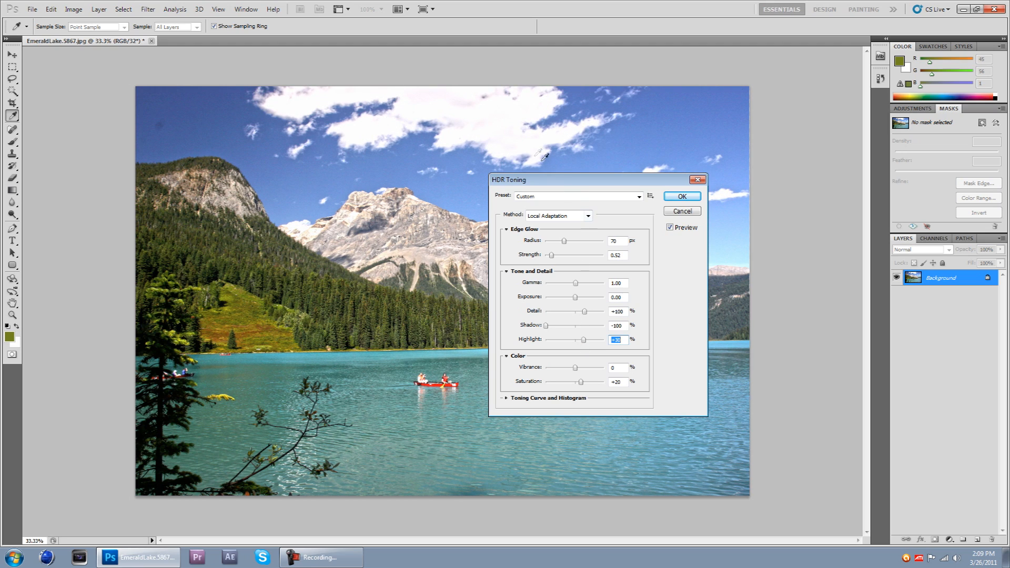
pyautogui.moveTo(568, 182)
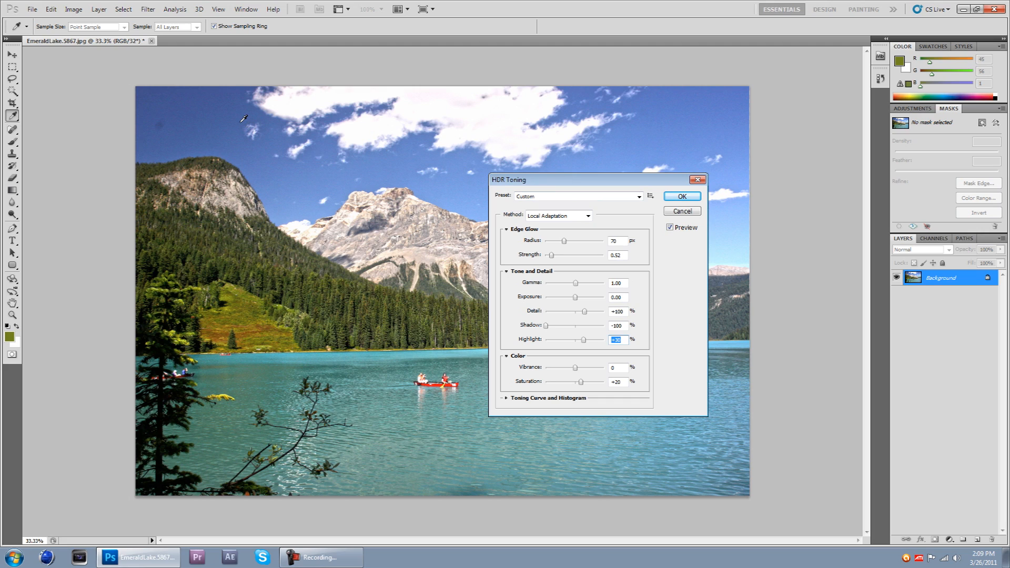
pyautogui.moveTo(295, 115)
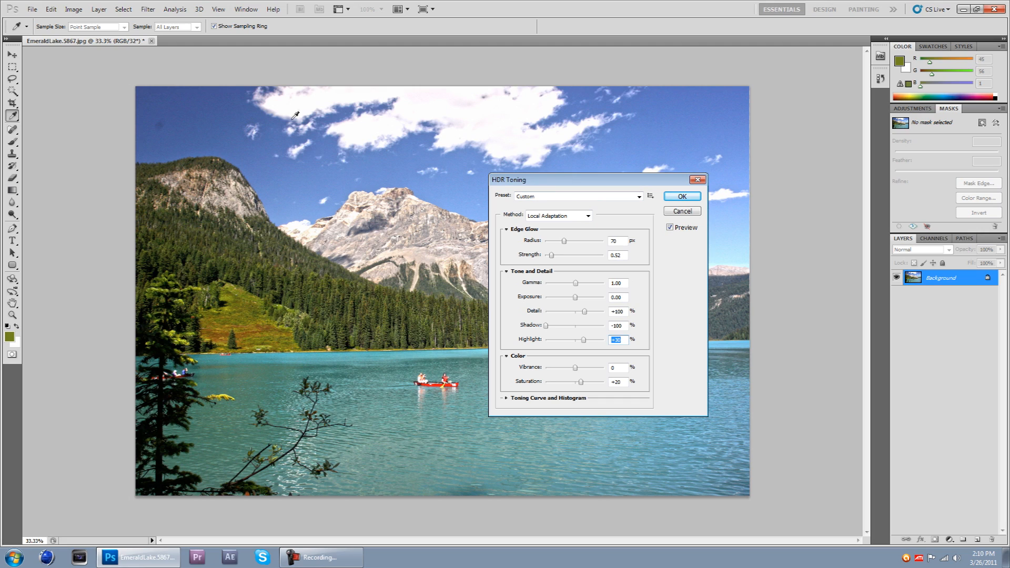
pyautogui.moveTo(271, 107)
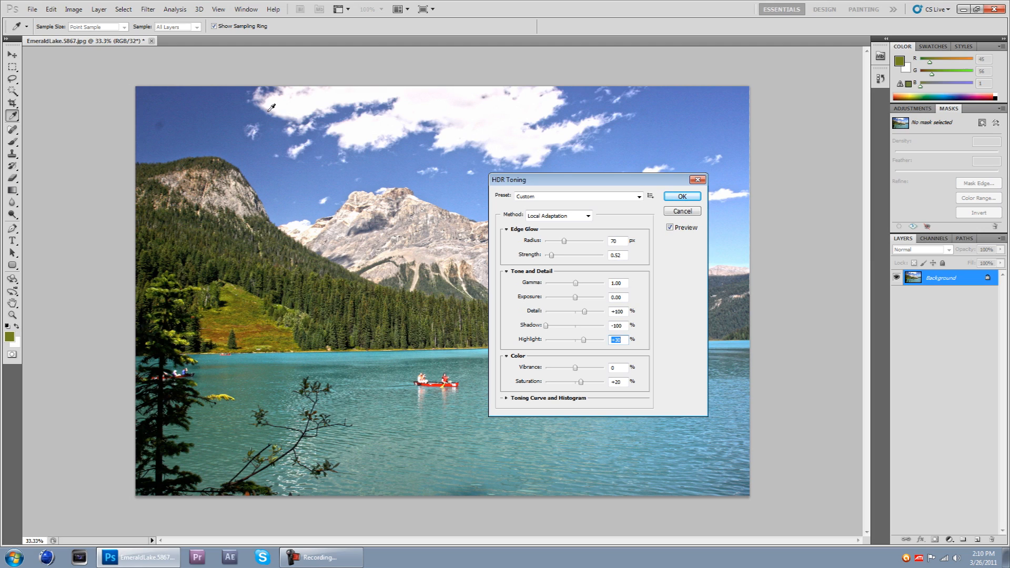
pyautogui.moveTo(526, 353)
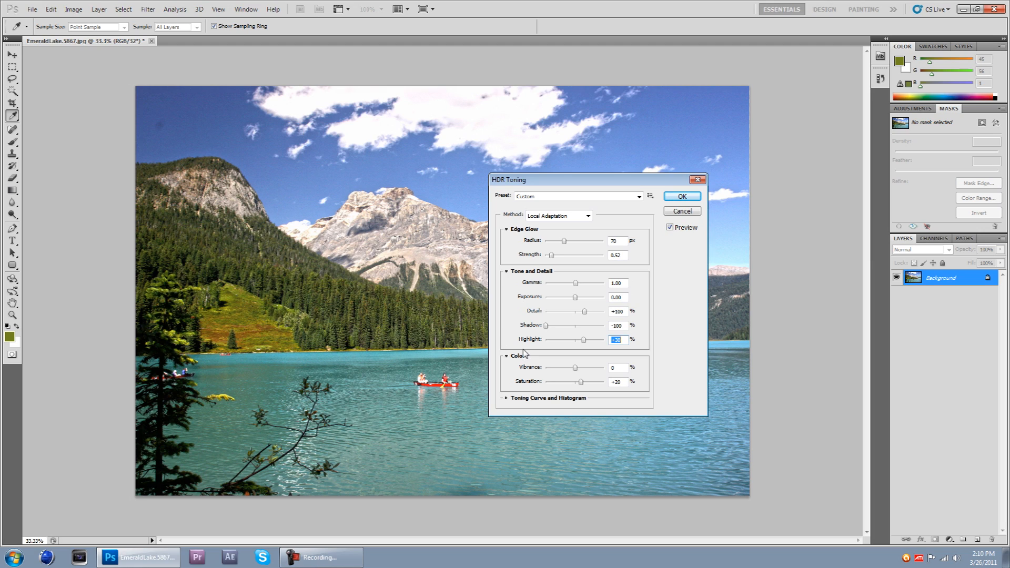
pyautogui.moveTo(533, 378)
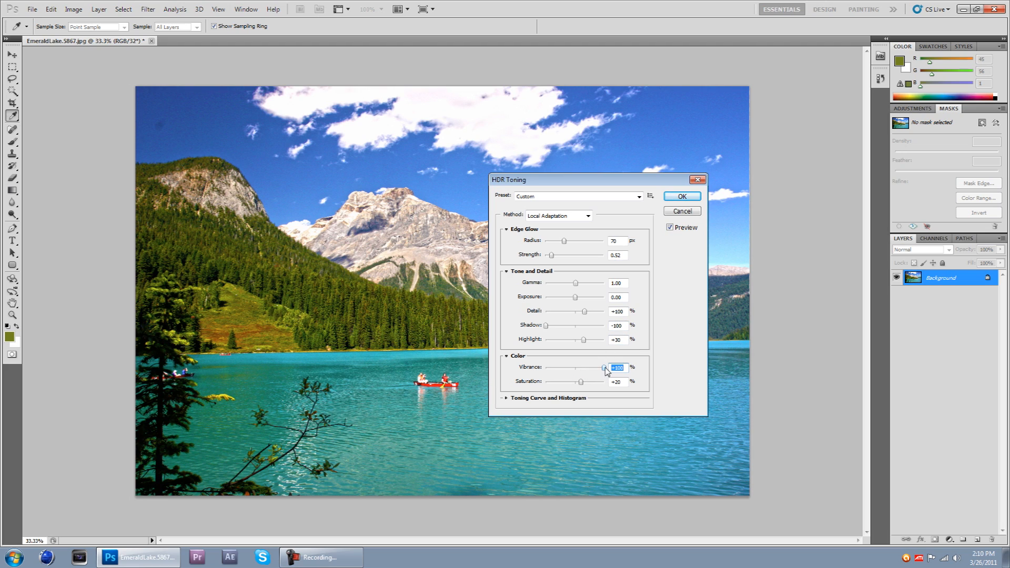
# Set Vibrance to +100 and Saturation to +20, then apply HDR Toning
pyautogui.moveTo(605, 367); pyautogui.dragTo(574, 367)
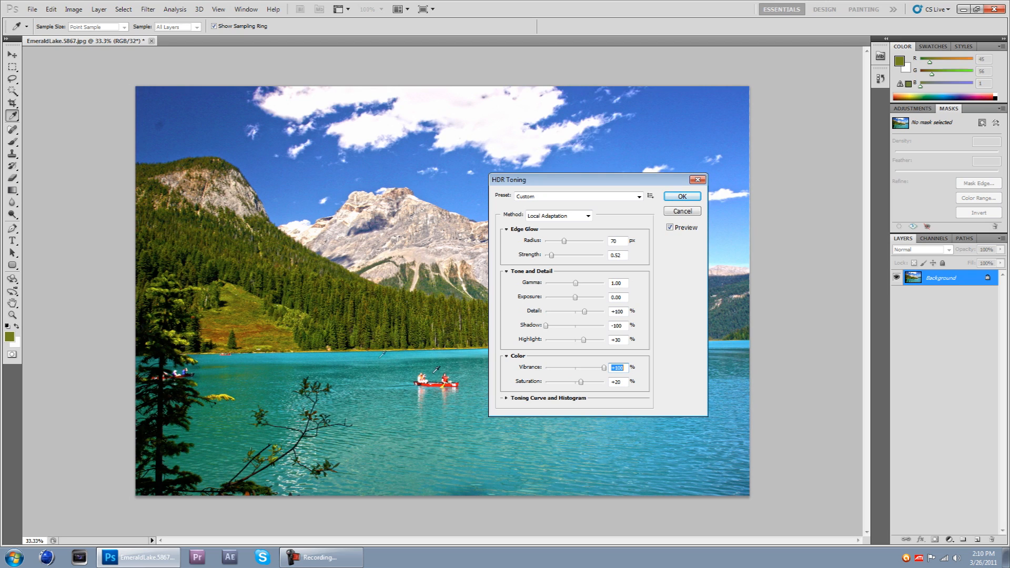
pyautogui.moveTo(313, 306)
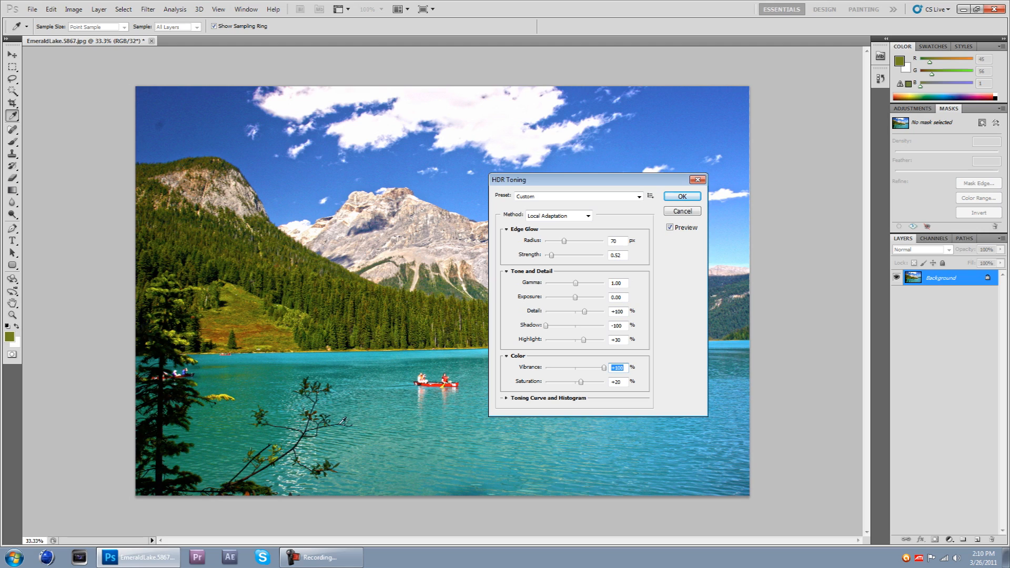
pyautogui.moveTo(272, 185)
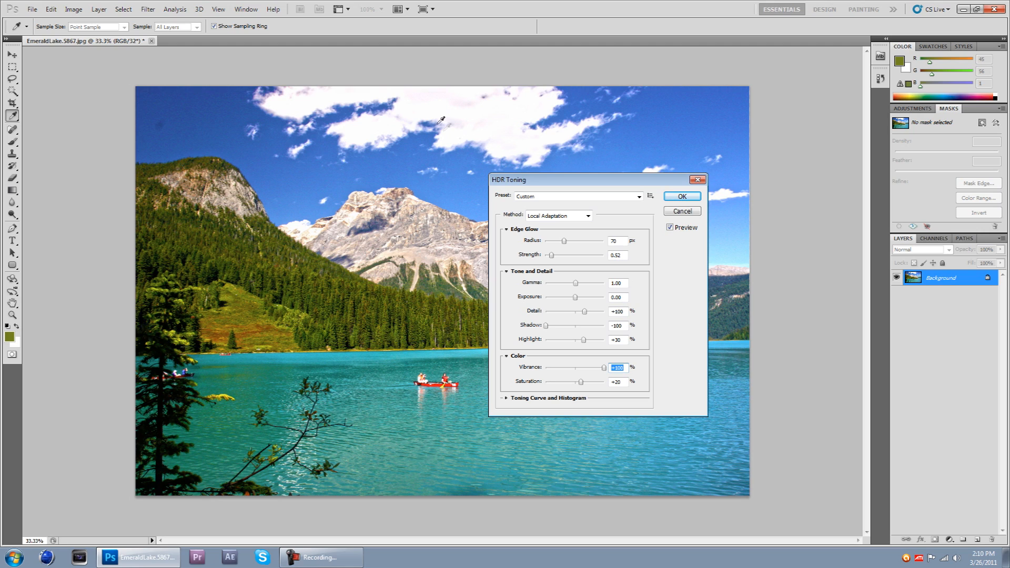
pyautogui.moveTo(425, 127)
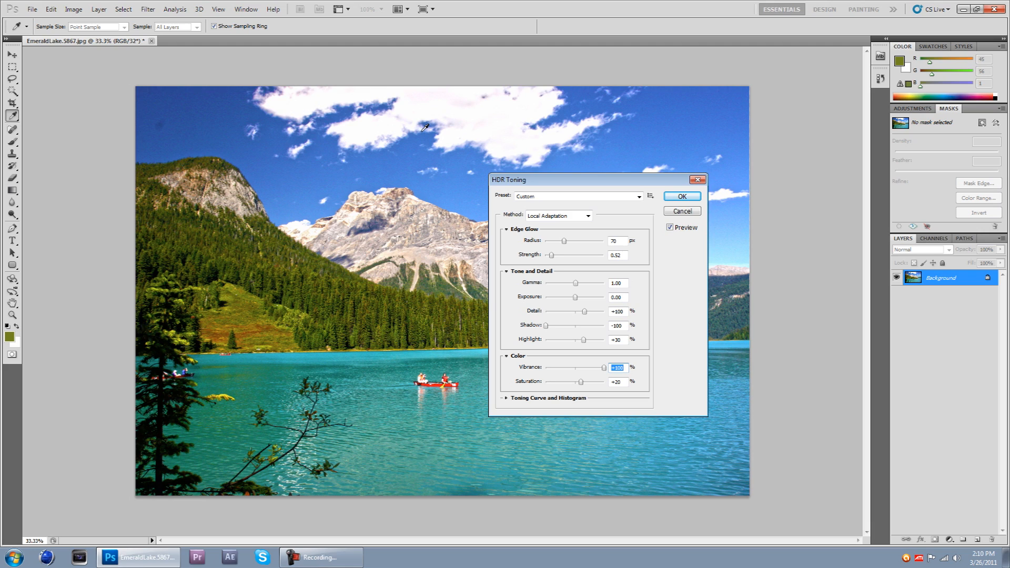
pyautogui.moveTo(386, 102)
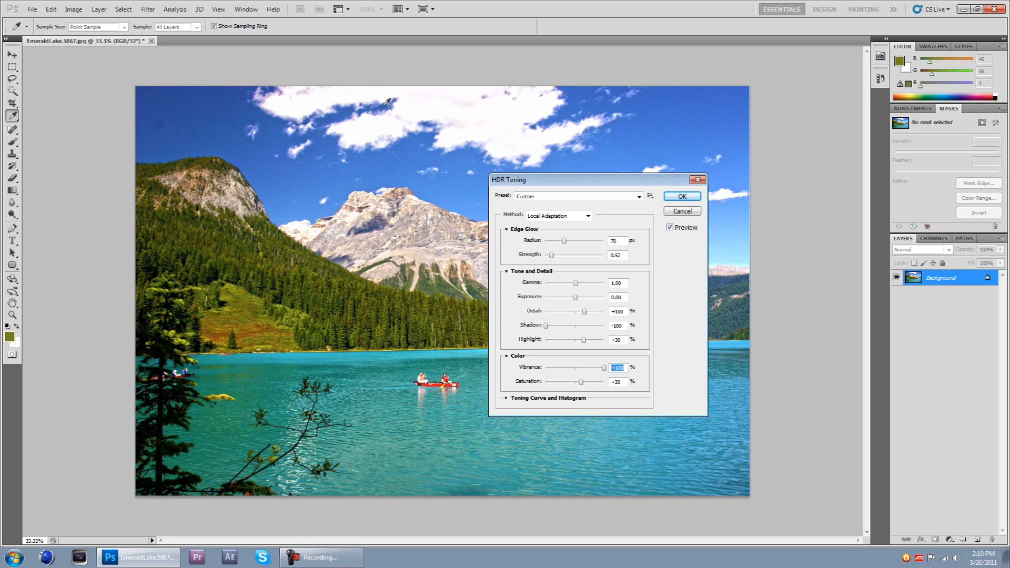
pyautogui.moveTo(545, 407)
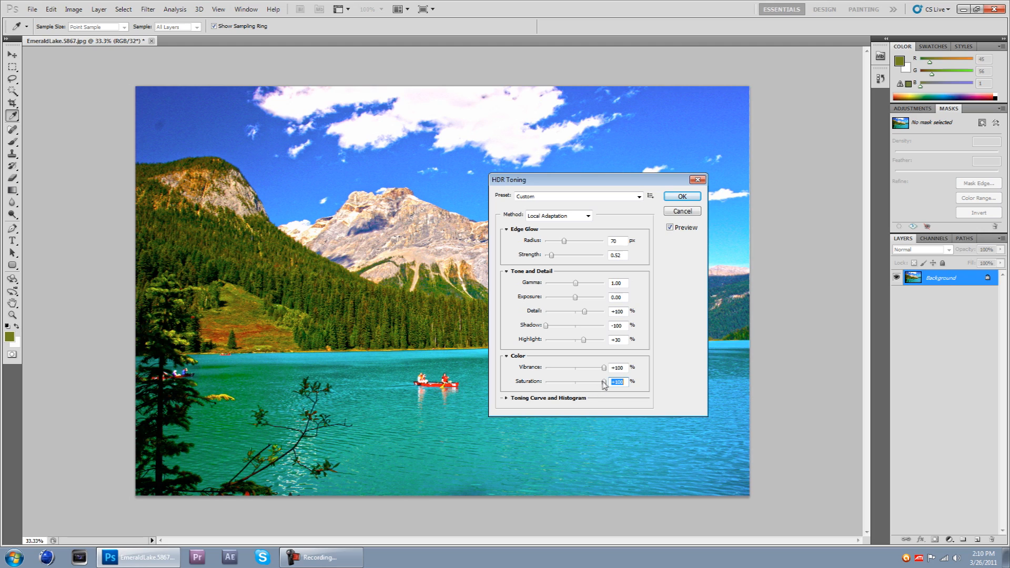
pyautogui.moveTo(604, 385)
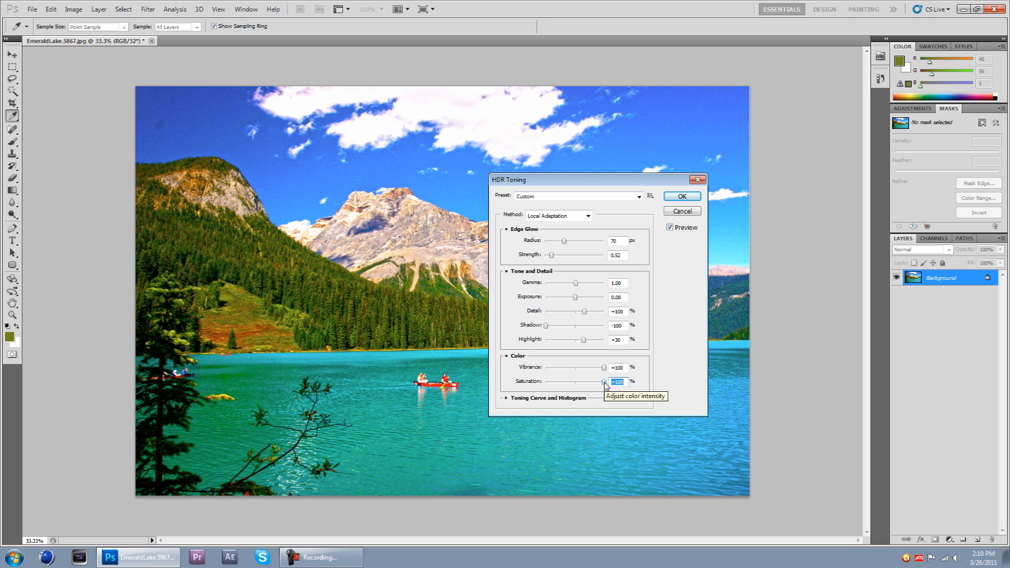
pyautogui.moveTo(605, 382); pyautogui.dragTo(598, 381)
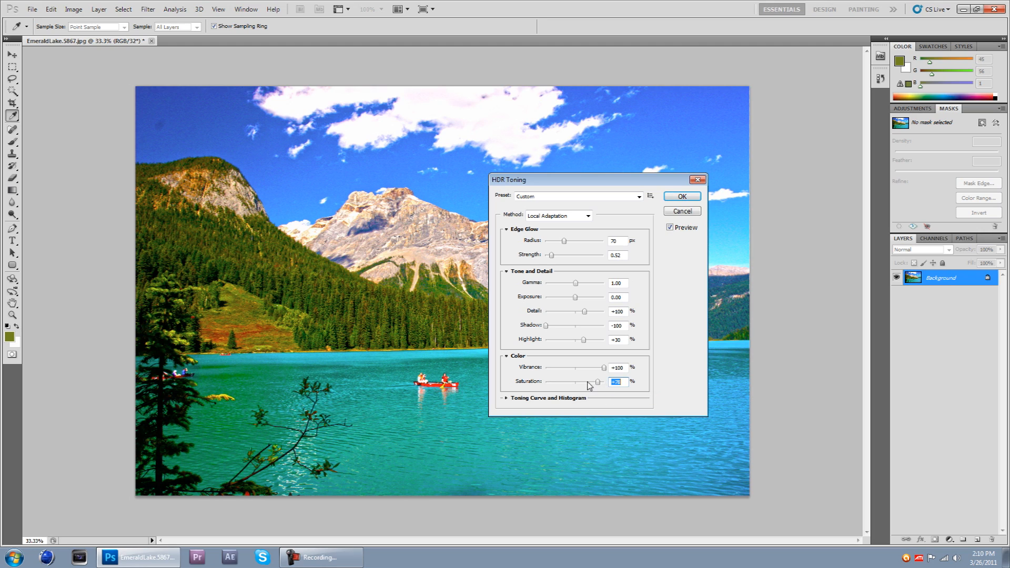
pyautogui.moveTo(597, 382); pyautogui.dragTo(585, 381)
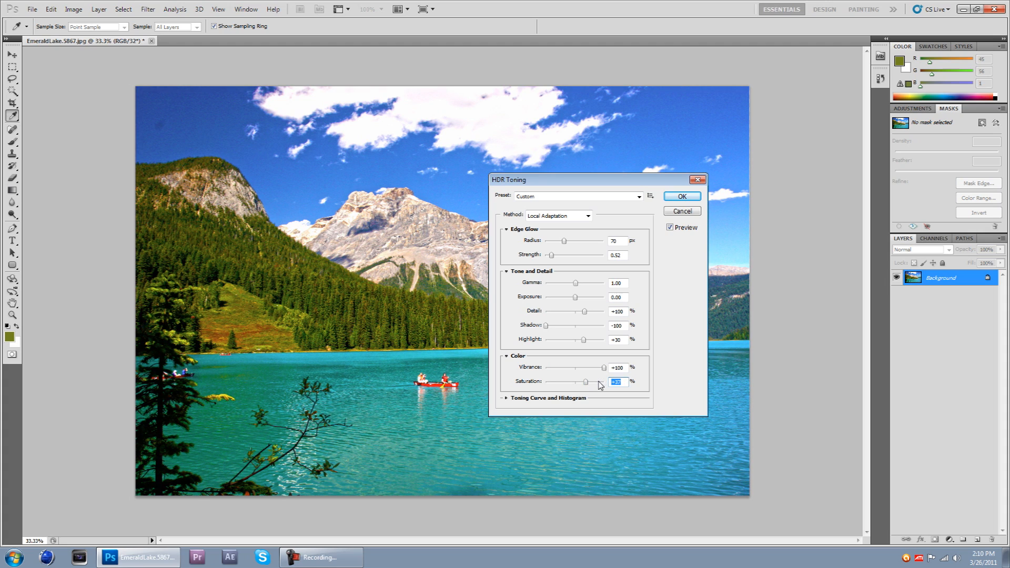
pyautogui.write('20')
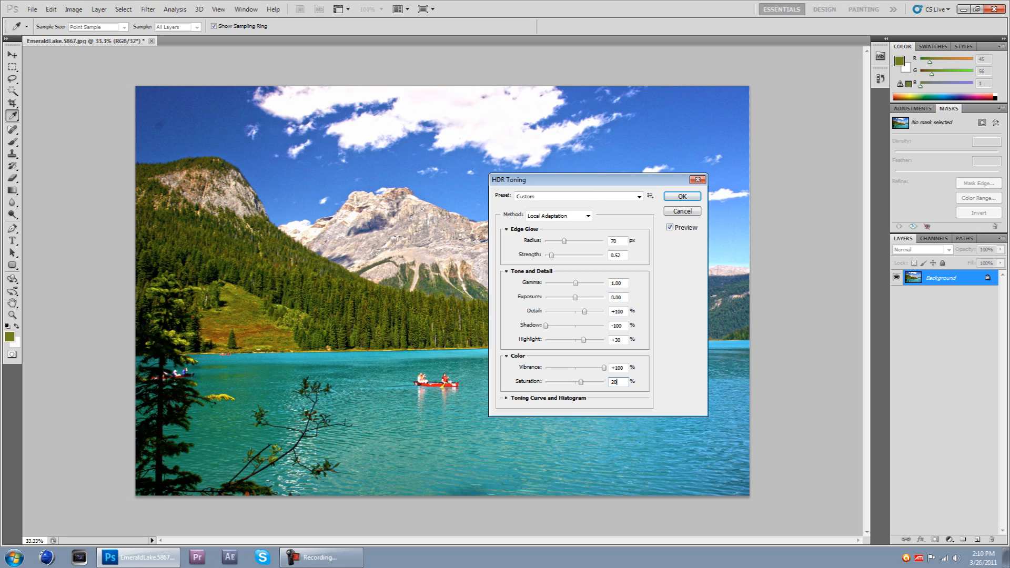
pyautogui.click(680, 211)
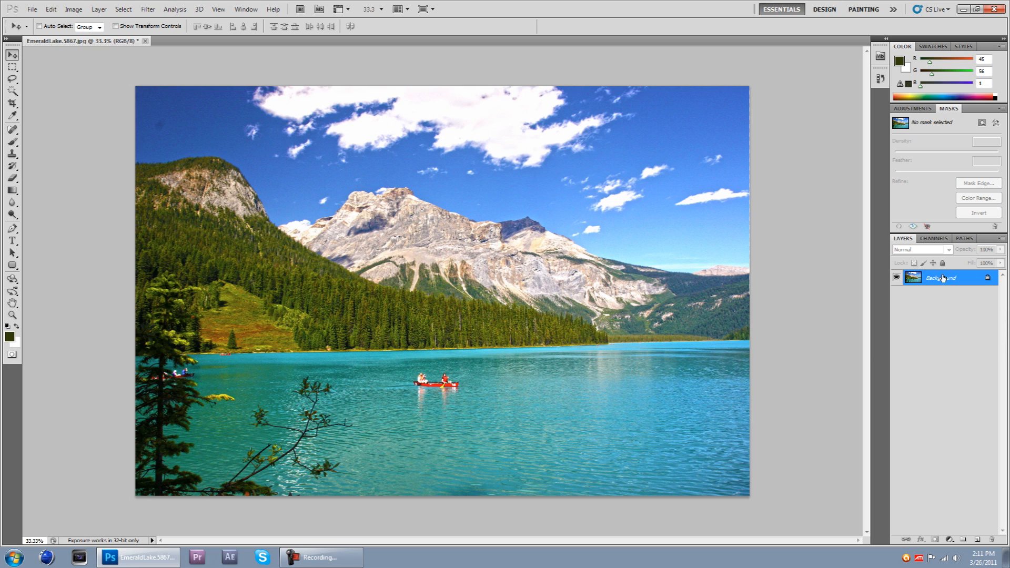
# Convert the toned photo's Background into the regular Layer 0
pyautogui.doubleClick(937, 277)
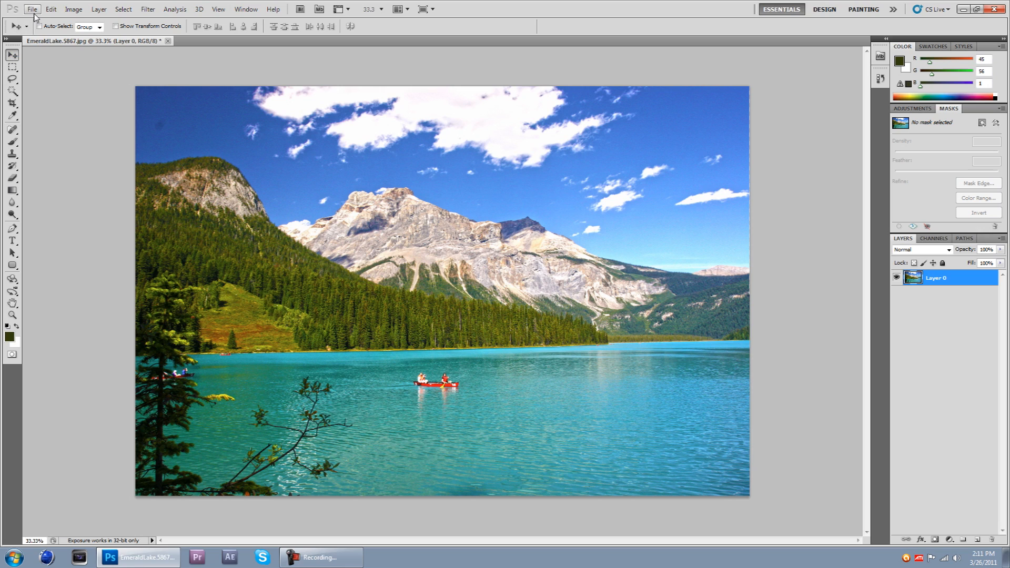
pyautogui.moveTo(256, 197)
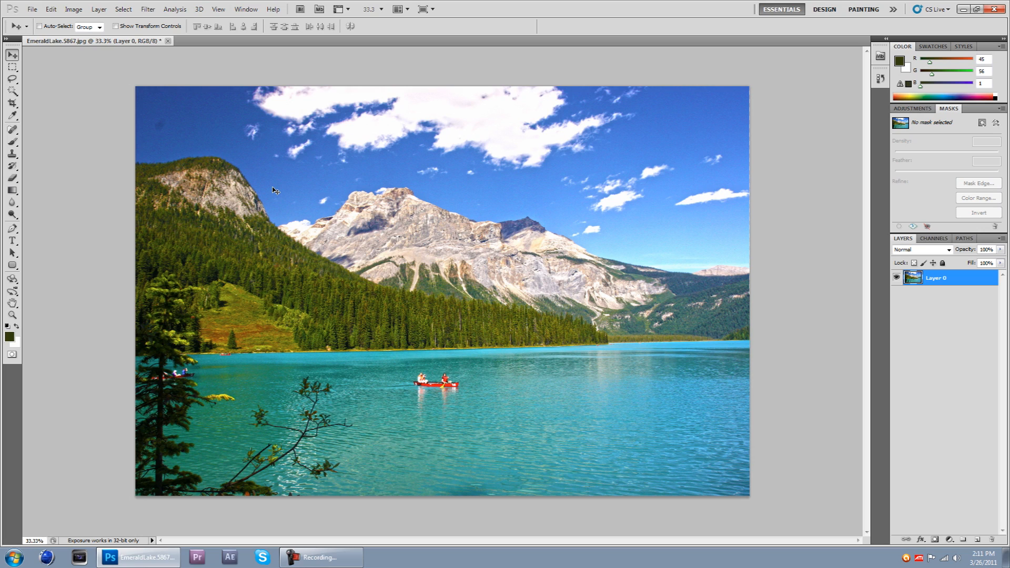
pyautogui.moveTo(313, 244)
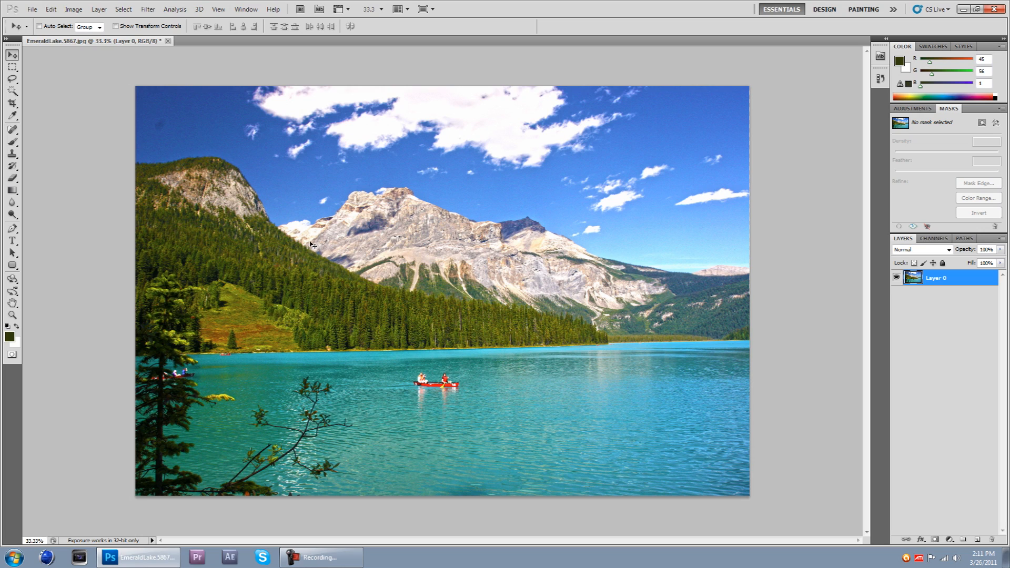
pyautogui.moveTo(269, 219)
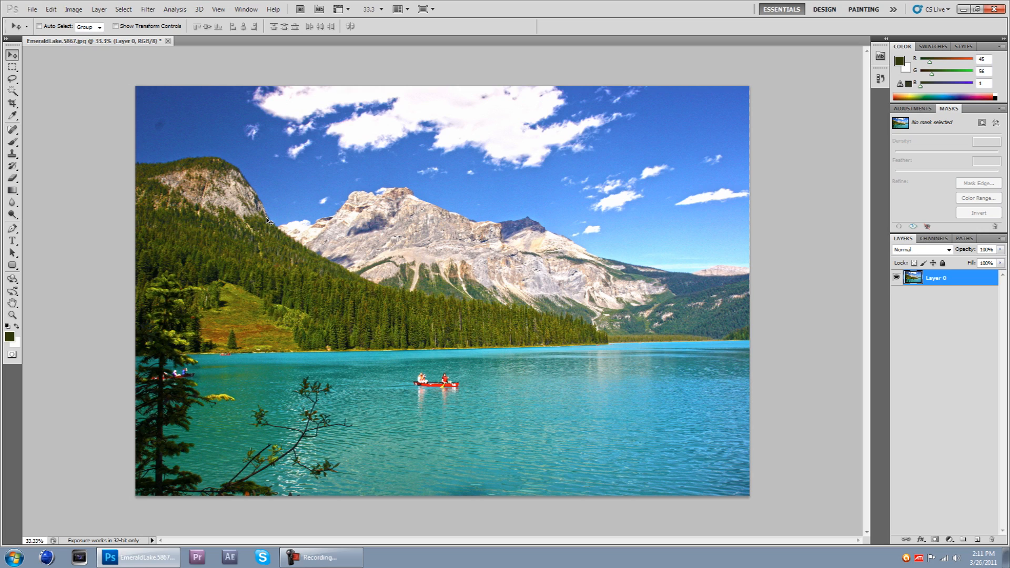
pyautogui.moveTo(241, 175)
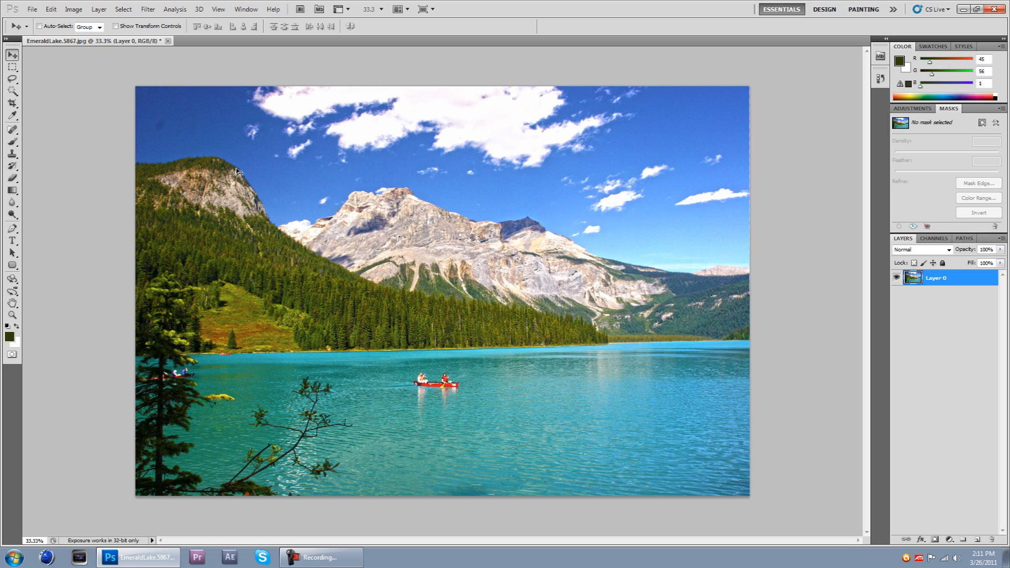
pyautogui.moveTo(227, 168)
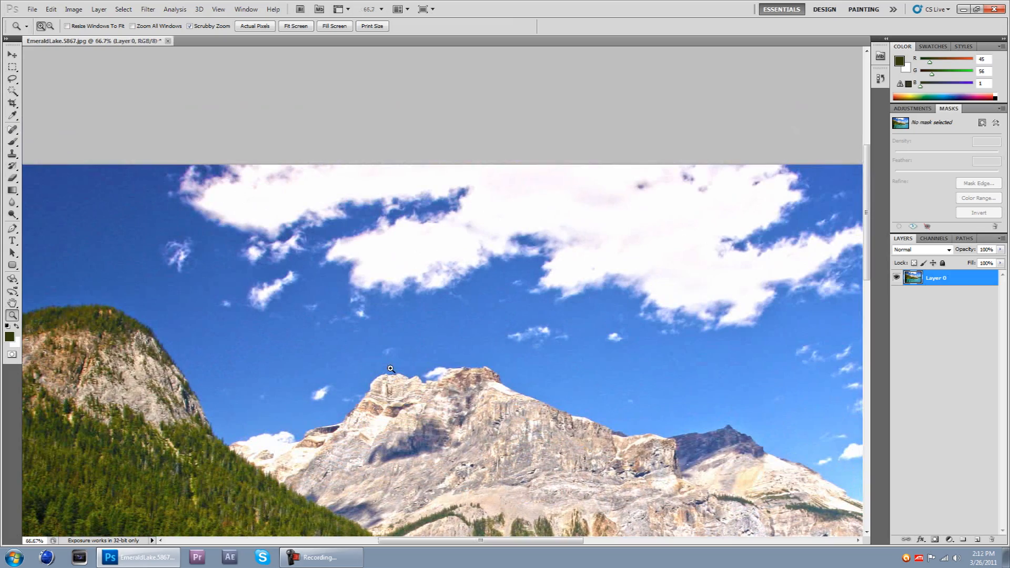
# Zoom out from the clouds-and-peak close-up via the Zoom tool's right-click menu
pyautogui.rightClick(390, 369)
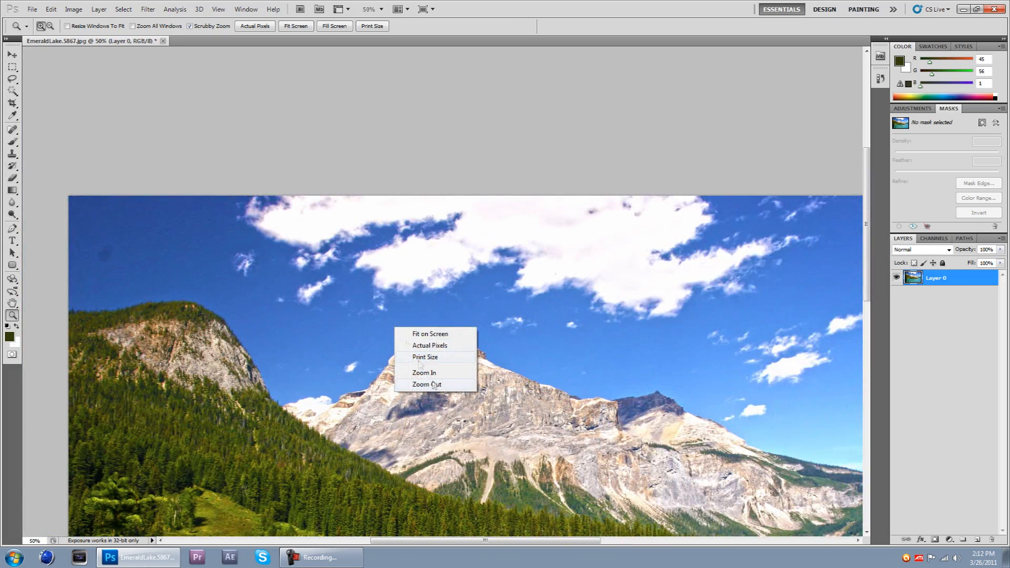
pyautogui.click(429, 334)
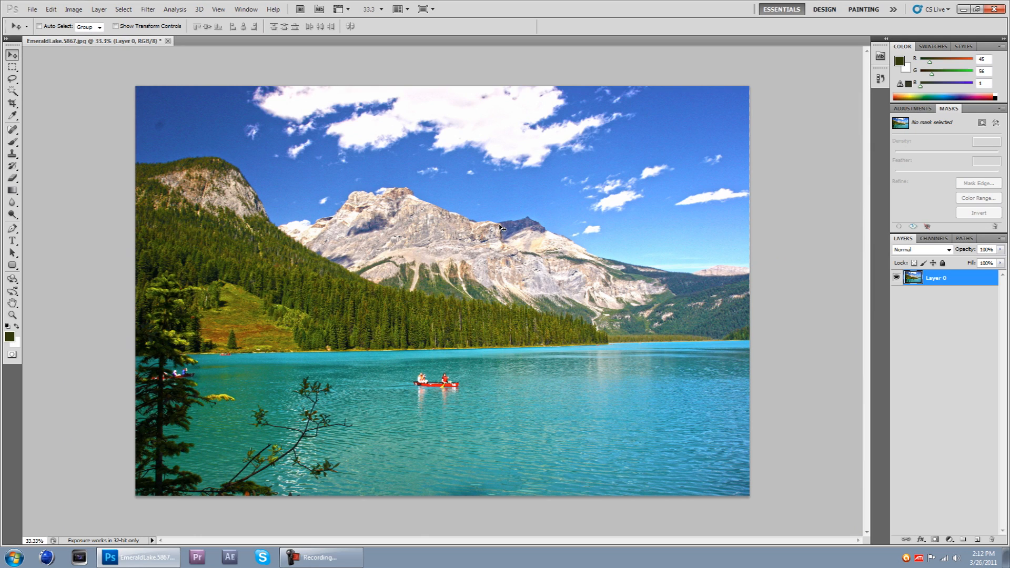
pyautogui.moveTo(370, 196)
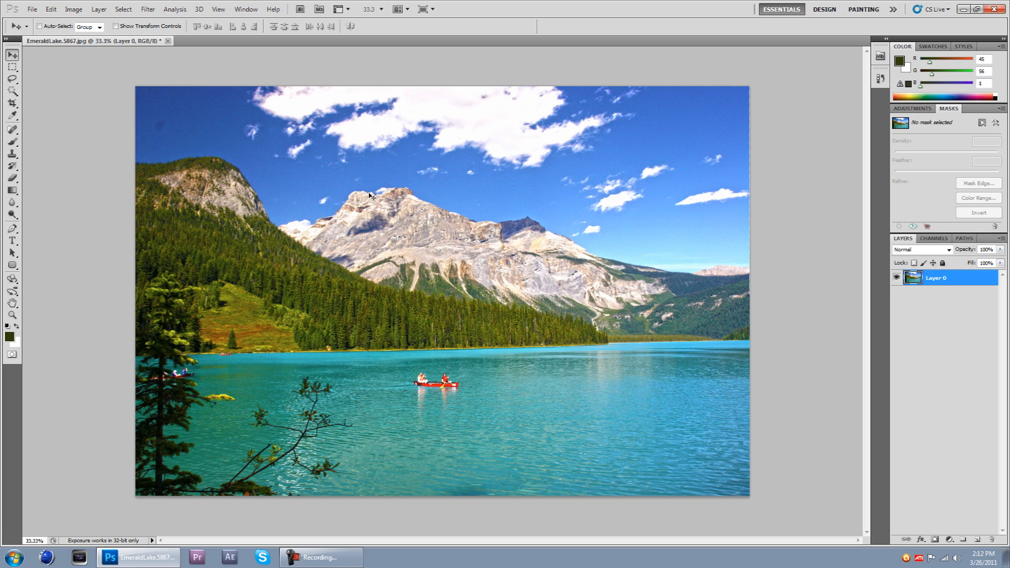
pyautogui.moveTo(366, 206)
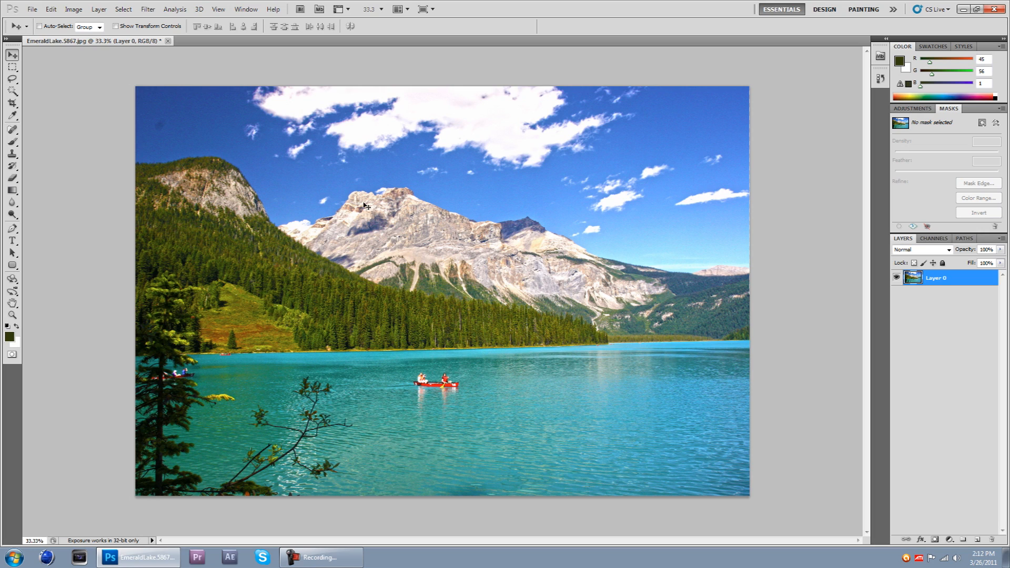
pyautogui.moveTo(319, 258)
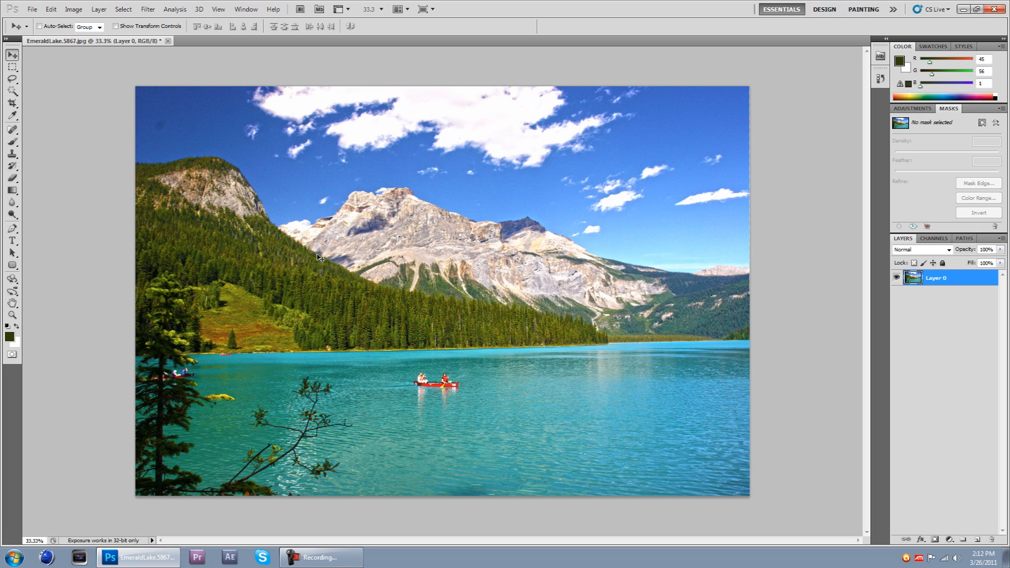
pyautogui.moveTo(64, 106)
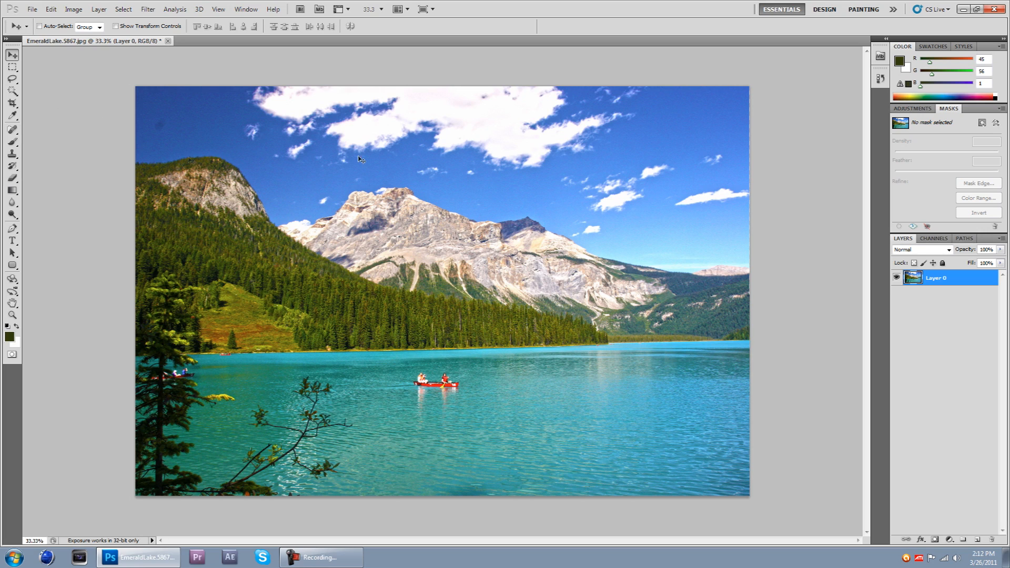
pyautogui.moveTo(682, 181)
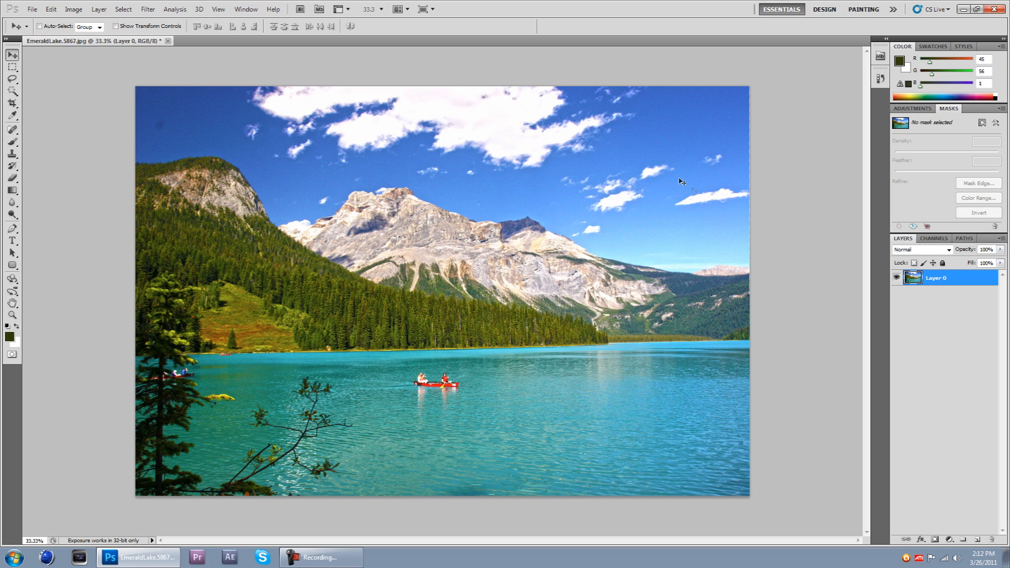
pyautogui.moveTo(680, 180)
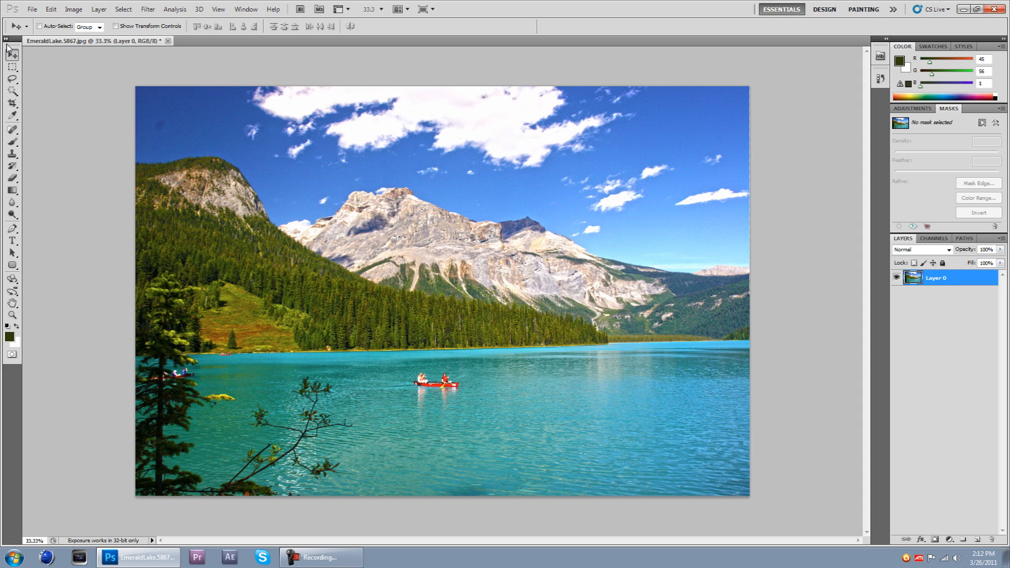
pyautogui.moveTo(8, 43)
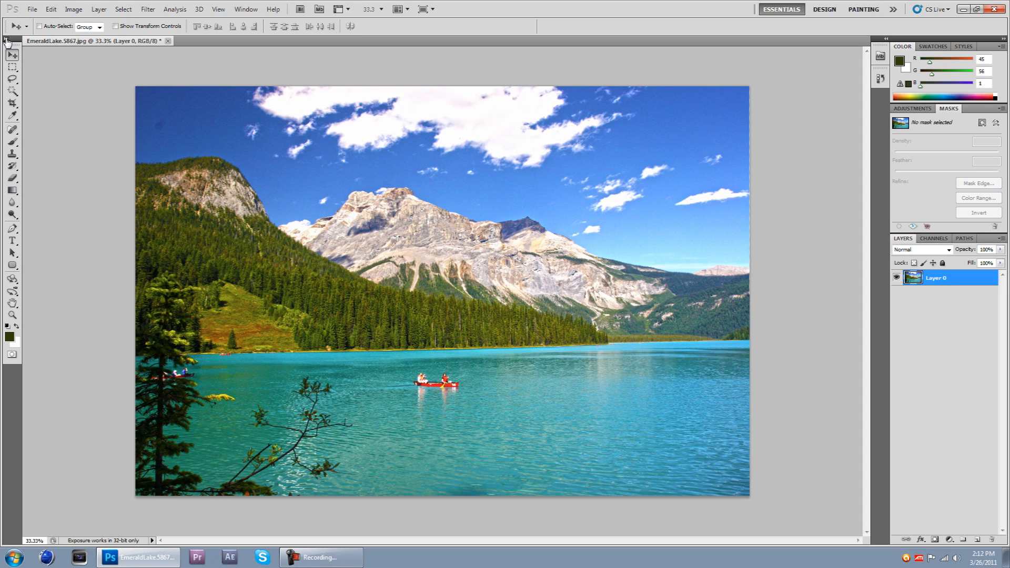
pyautogui.moveTo(65, 49)
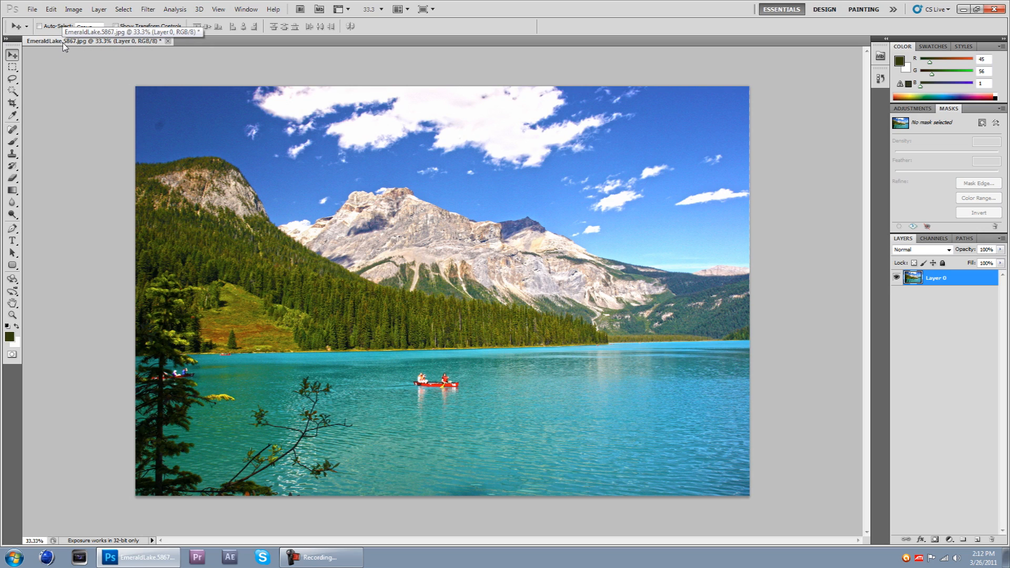
pyautogui.moveTo(64, 61)
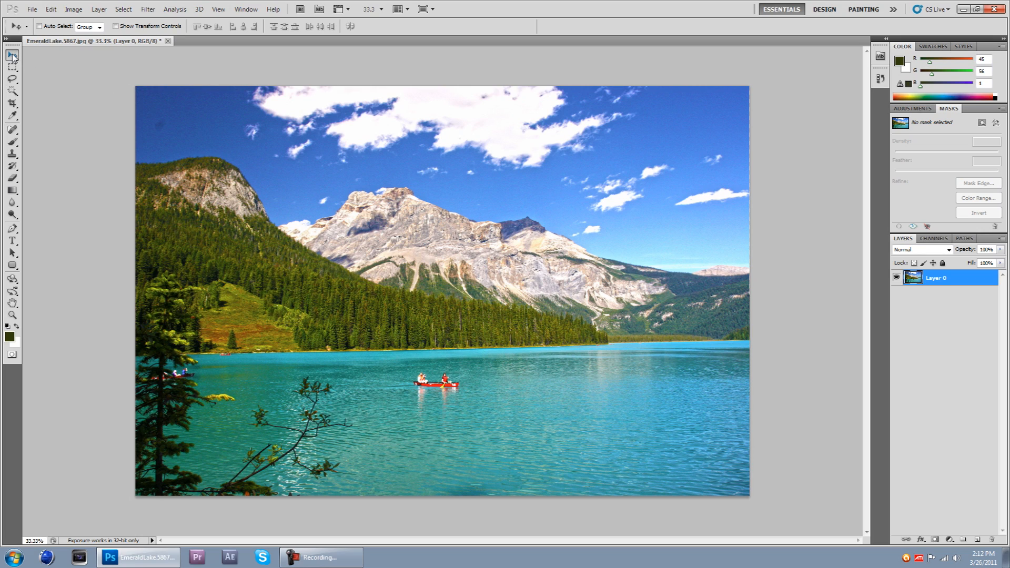
pyautogui.moveTo(11, 54)
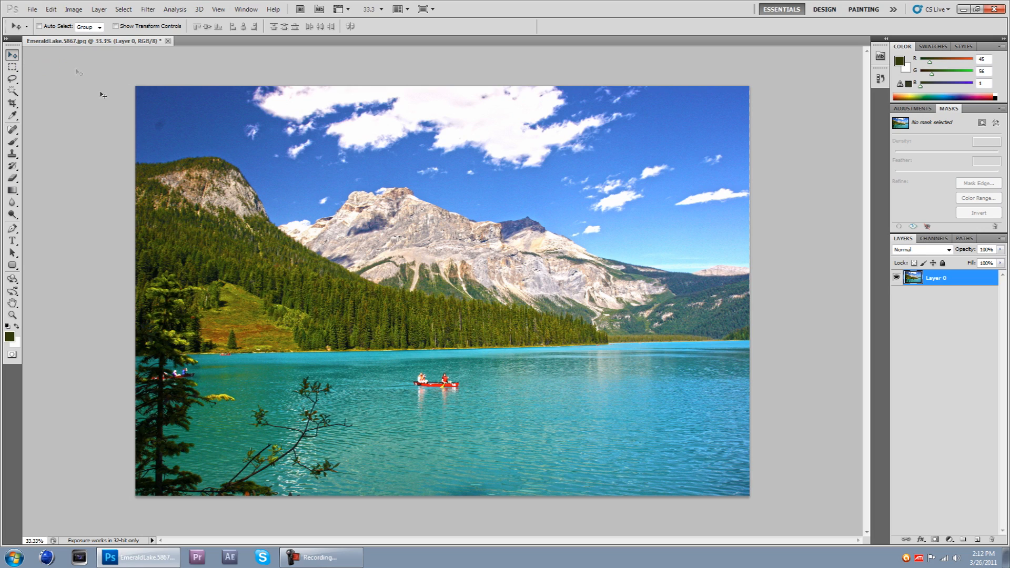
pyautogui.moveTo(720, 156)
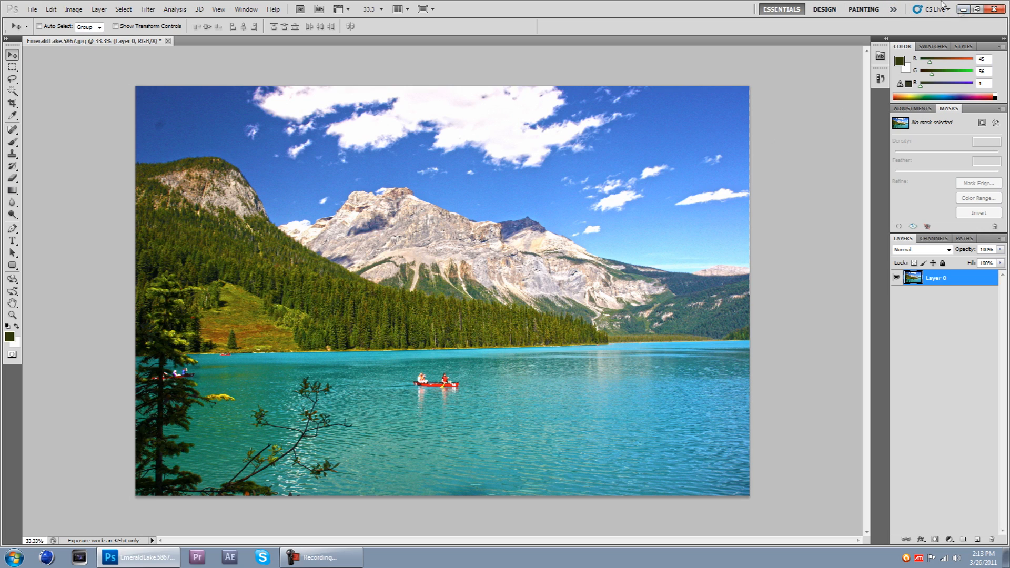
pyautogui.moveTo(798, 386)
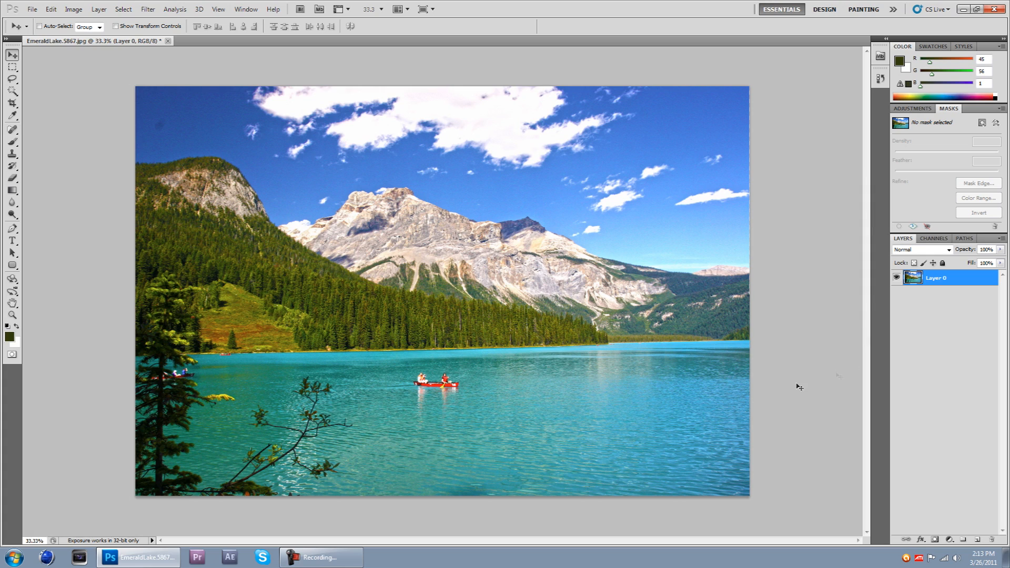